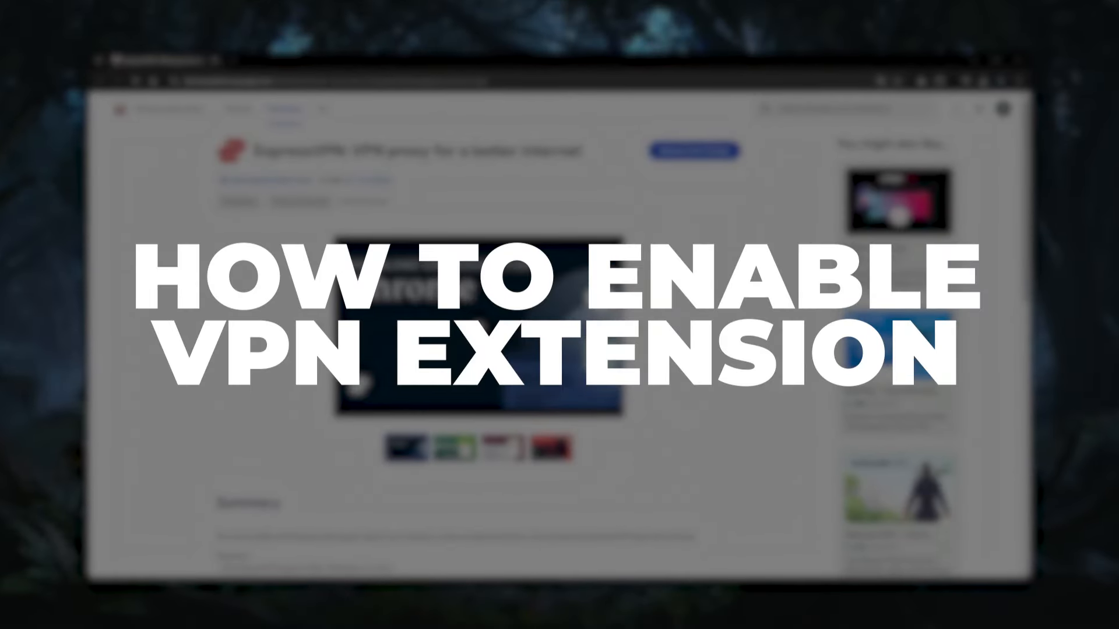
From the ExpressVPN site footer, reach the Chrome VPN Web Store listing and add the extension.
left_click(964, 21)
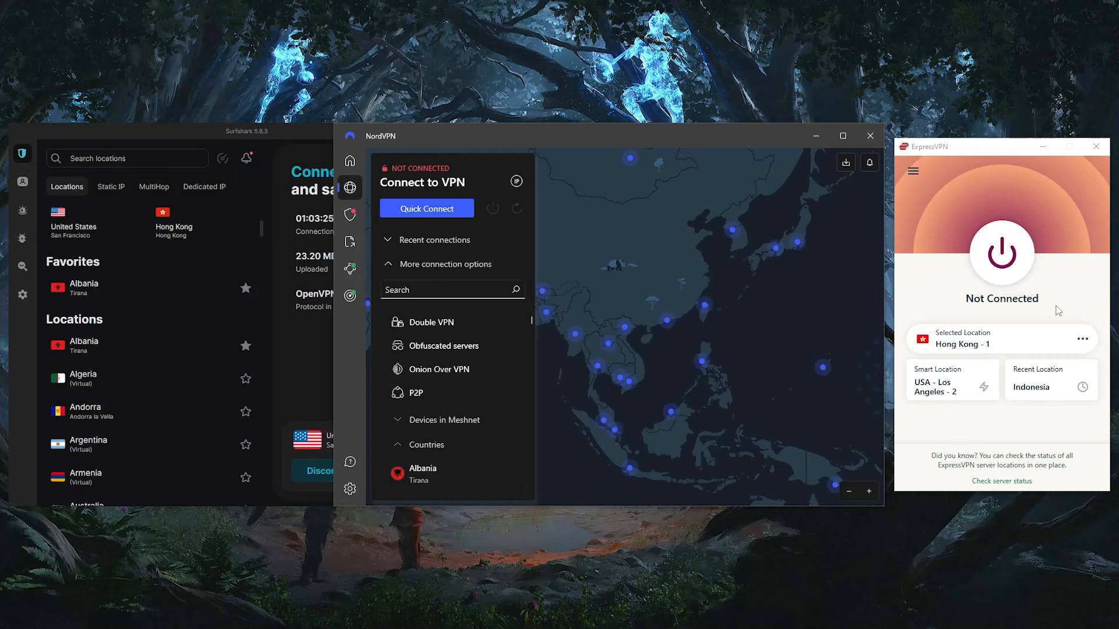
mouse_move(1060, 308)
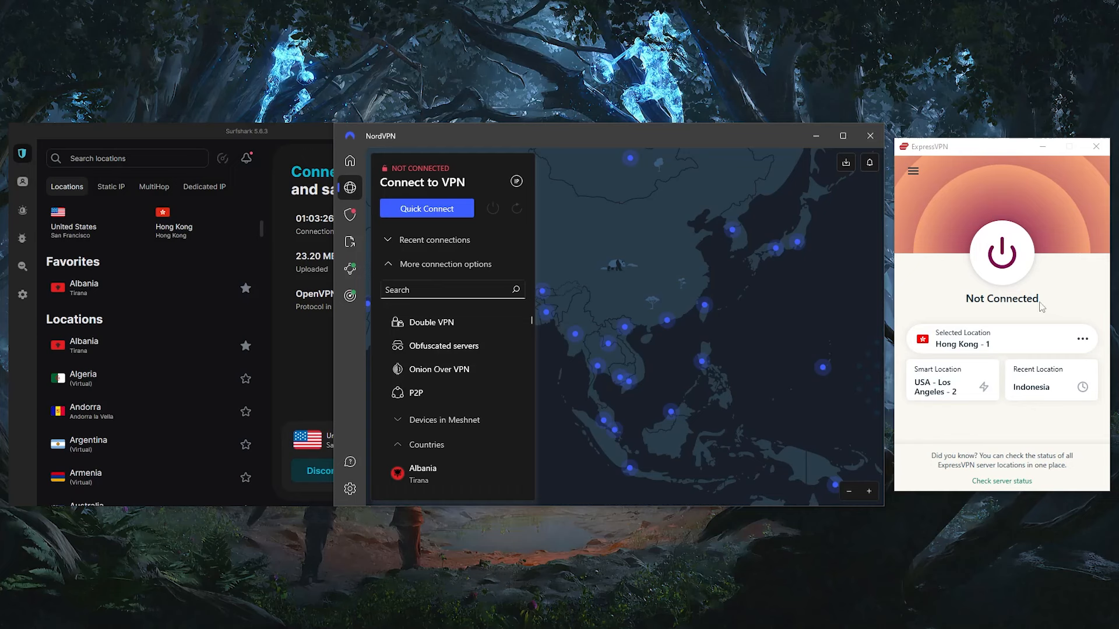
mouse_move(1029, 300)
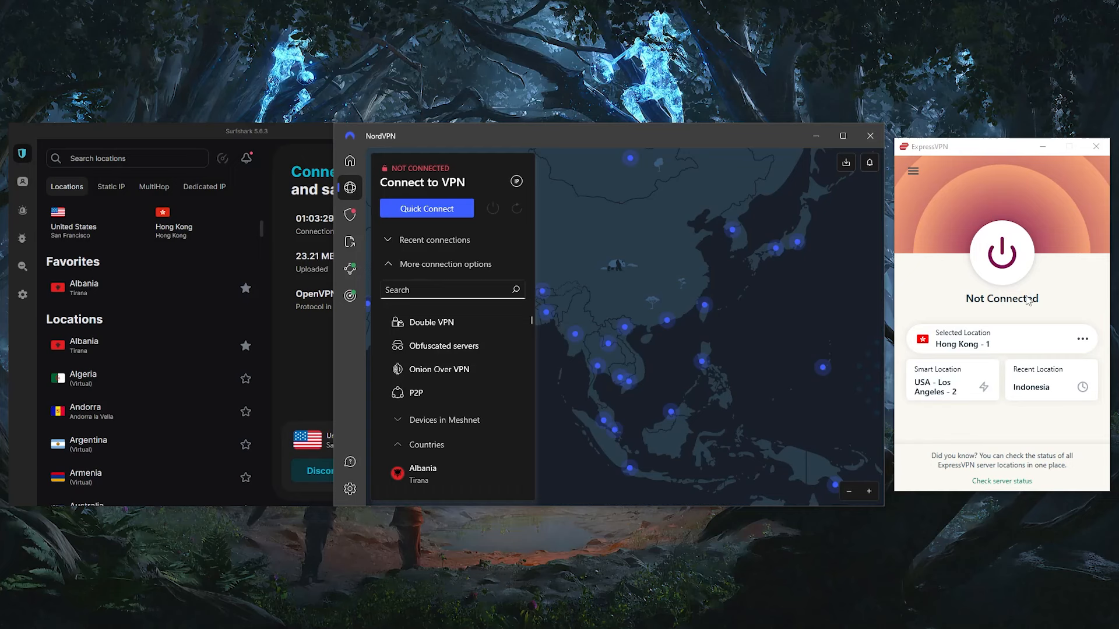
mouse_move(749, 269)
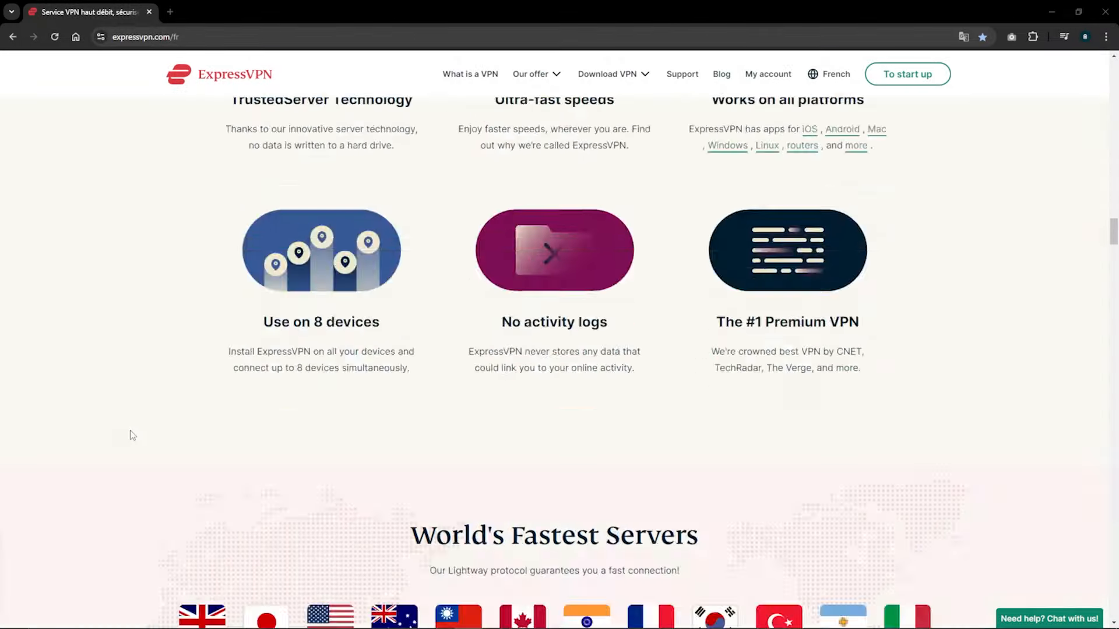
scroll("down", 3)
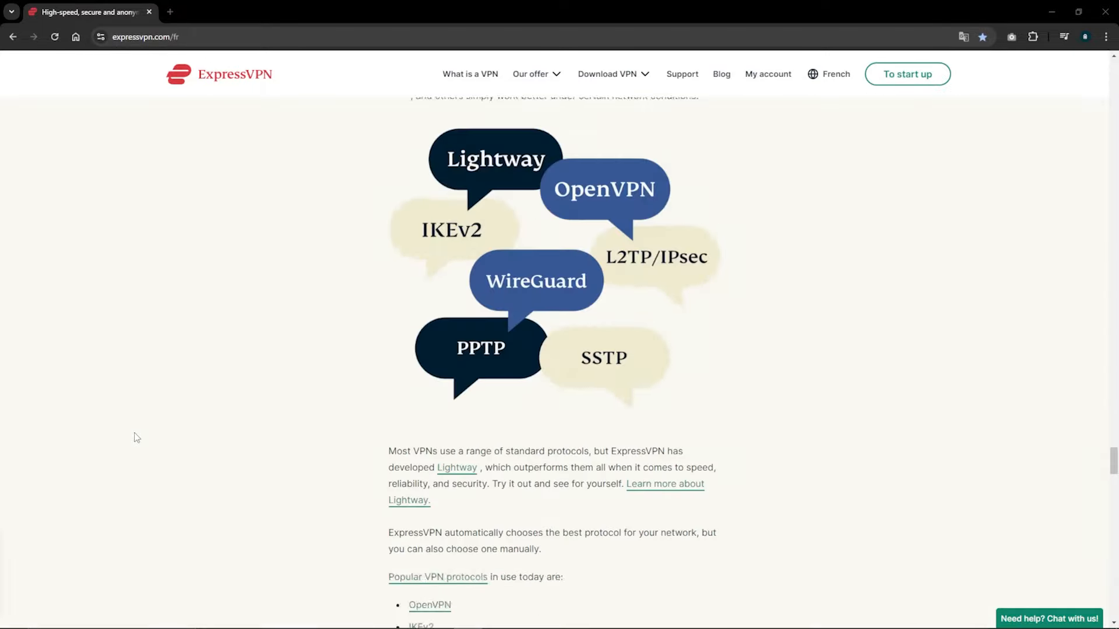
scroll("down", 3)
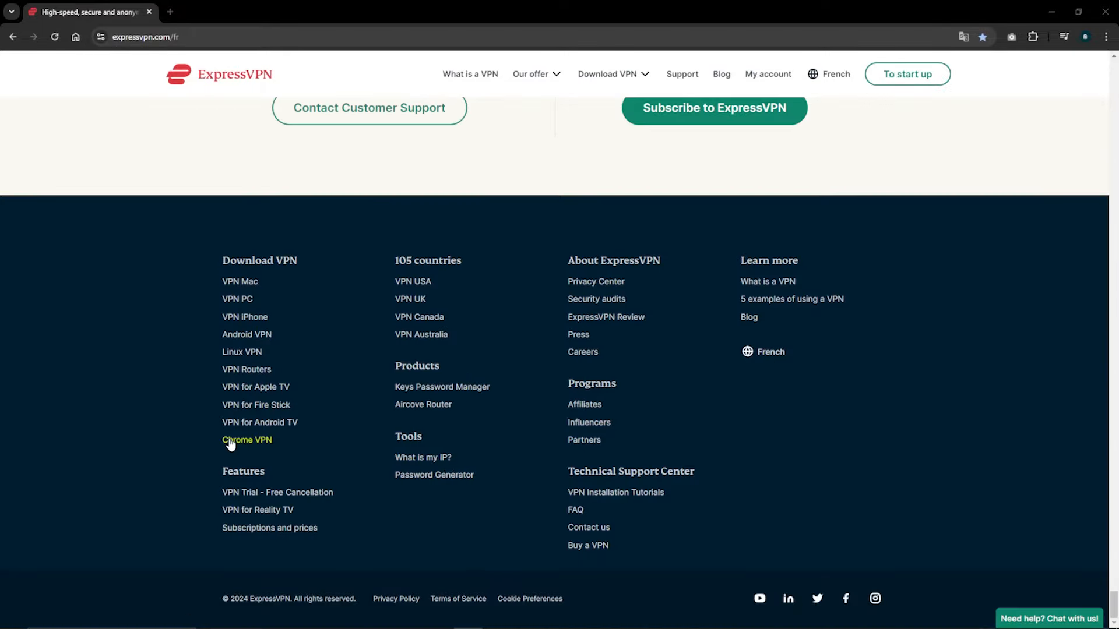
left_click(246, 439)
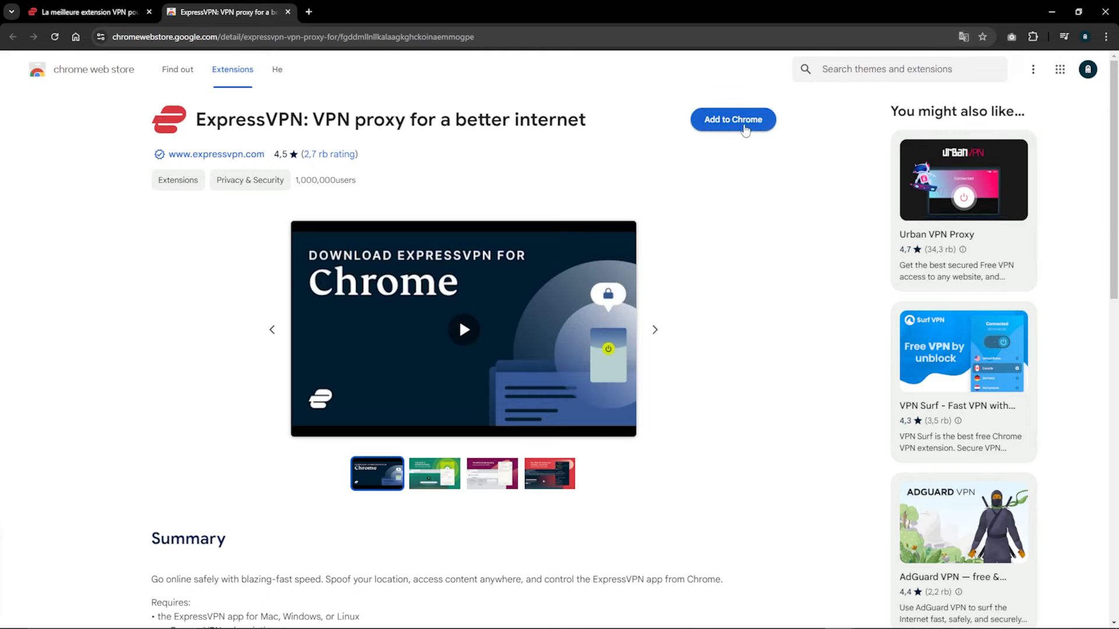
left_click(732, 119)
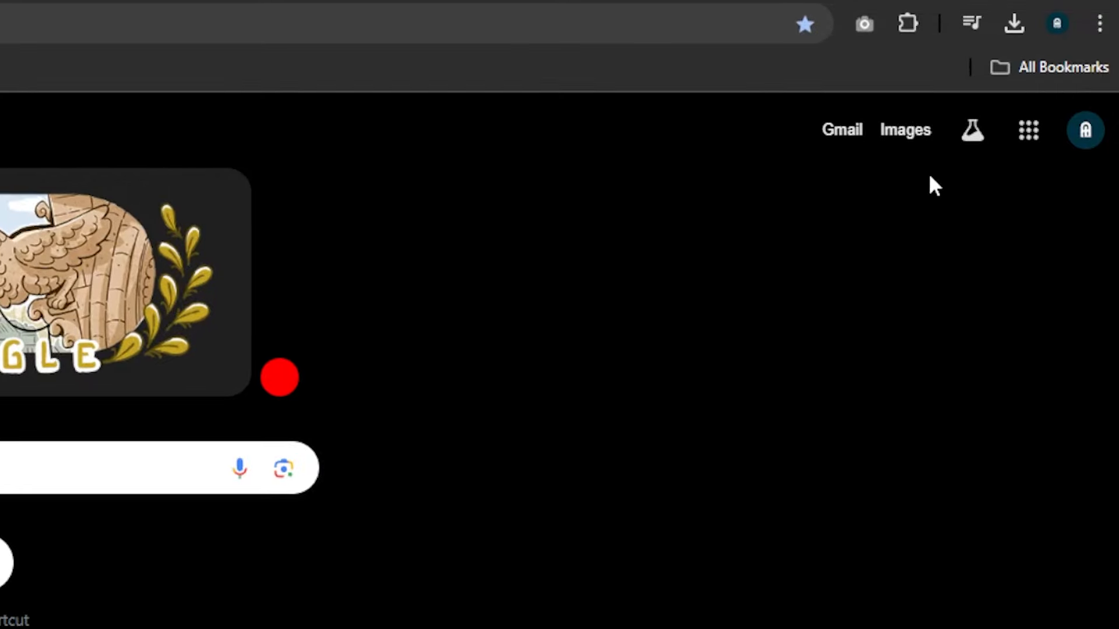
Launch ExpressVPN from the Extensions menu and submit the activation code in the desktop app.
left_click(908, 23)
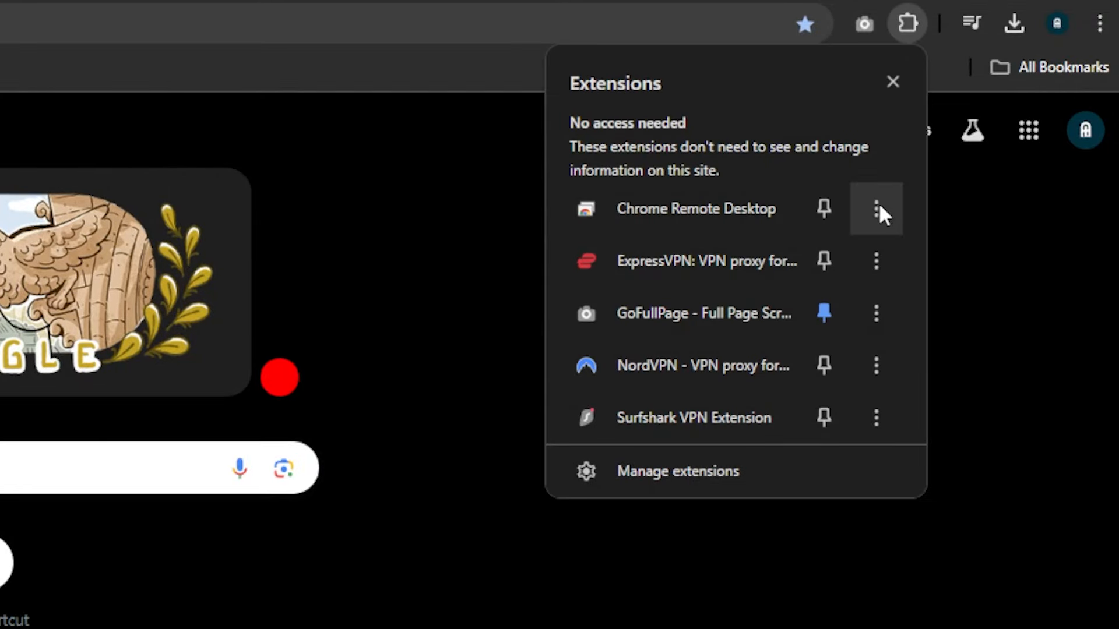
left_click(864, 23)
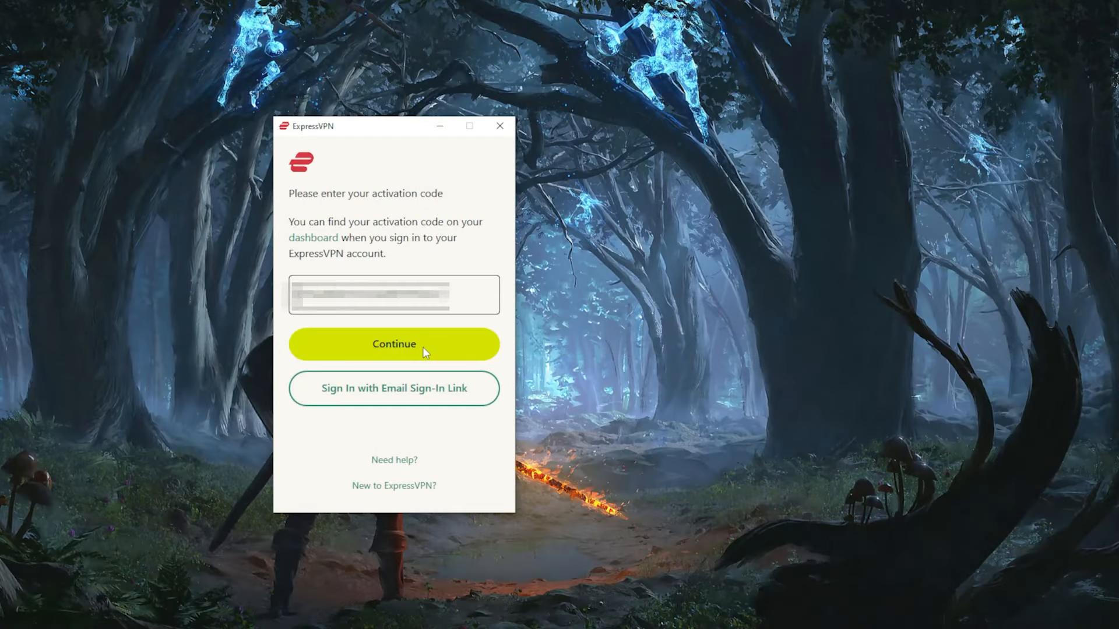
left_click(393, 343)
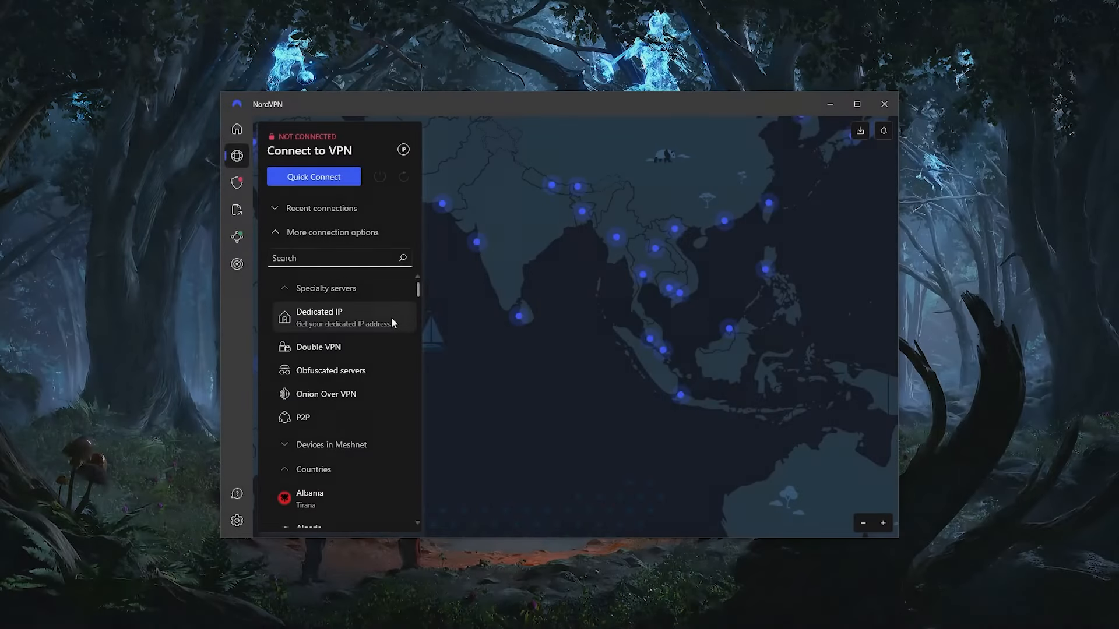
mouse_move(391, 386)
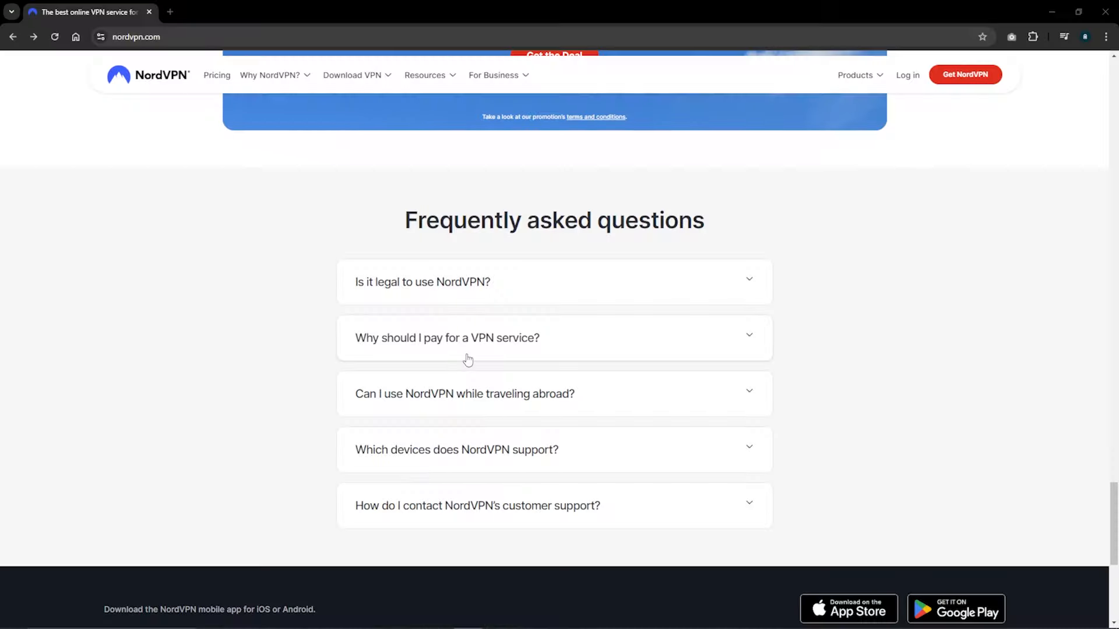
From the nordvpn.com footer, reach the Chrome extension page and add NordVPN to Chrome.
scroll("down", 3)
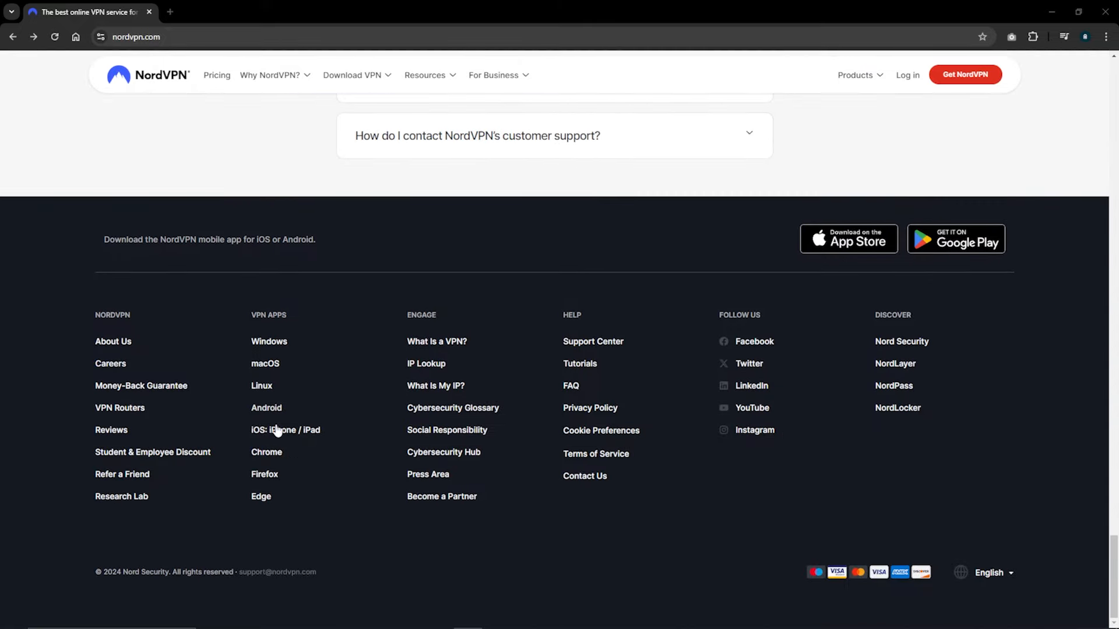
left_click(265, 452)
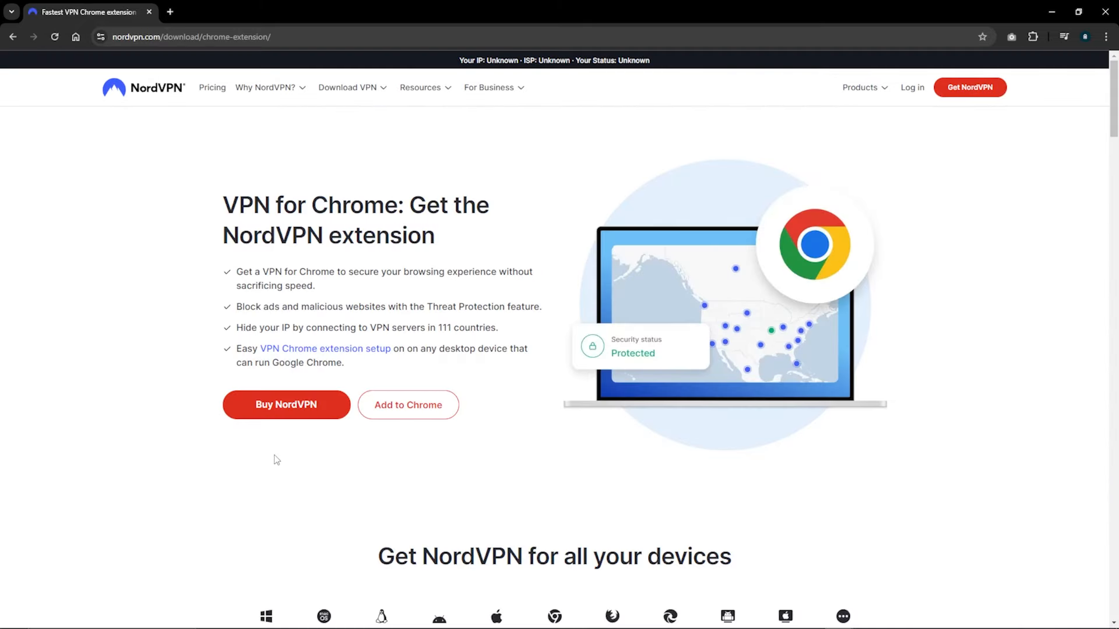
left_click(408, 404)
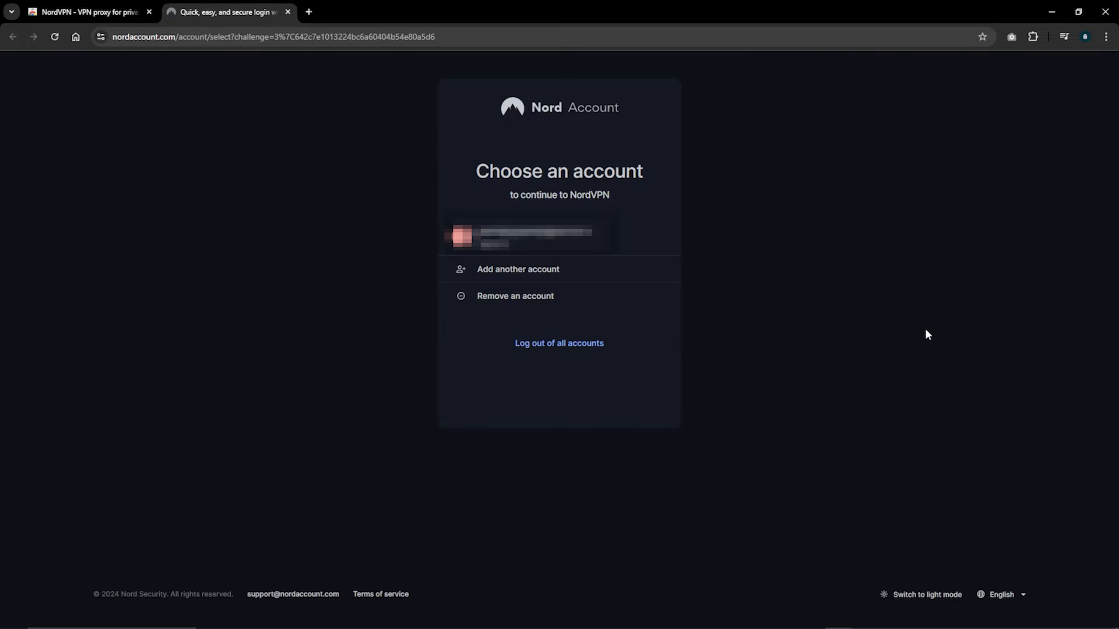
Choose the saved Nord account and fill its saved password from autofill to sign in.
left_click(528, 235)
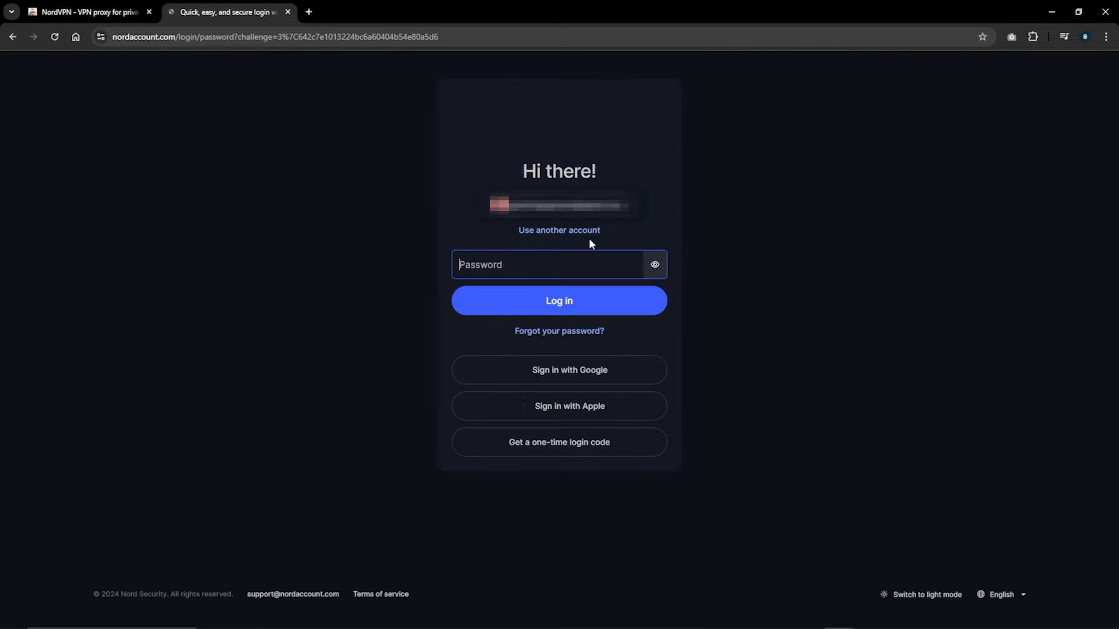
left_click(558, 265)
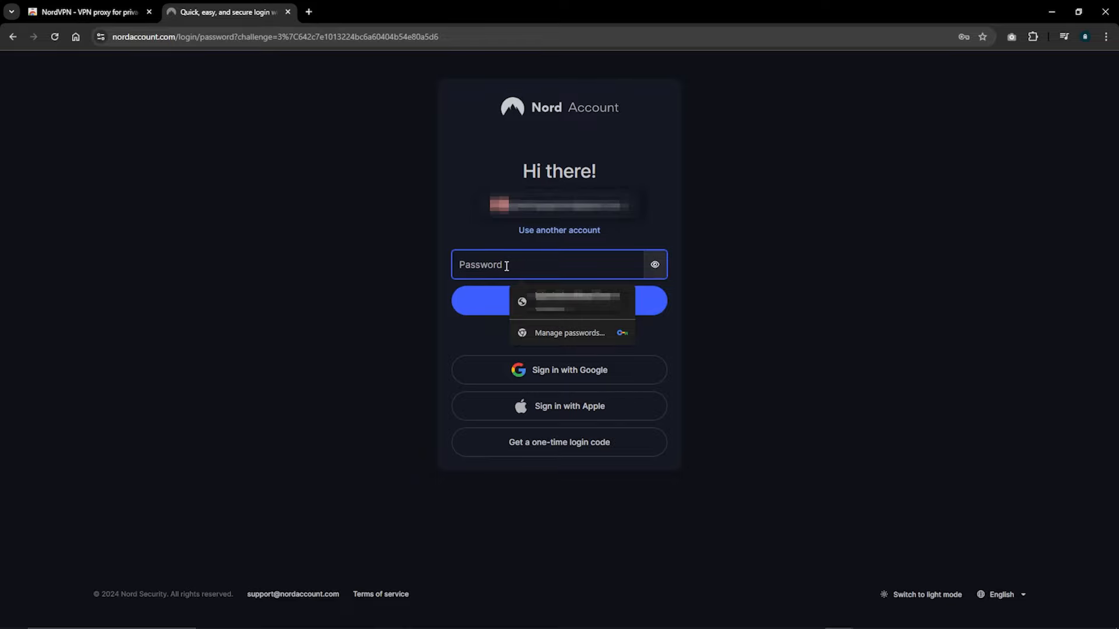
left_click(962, 28)
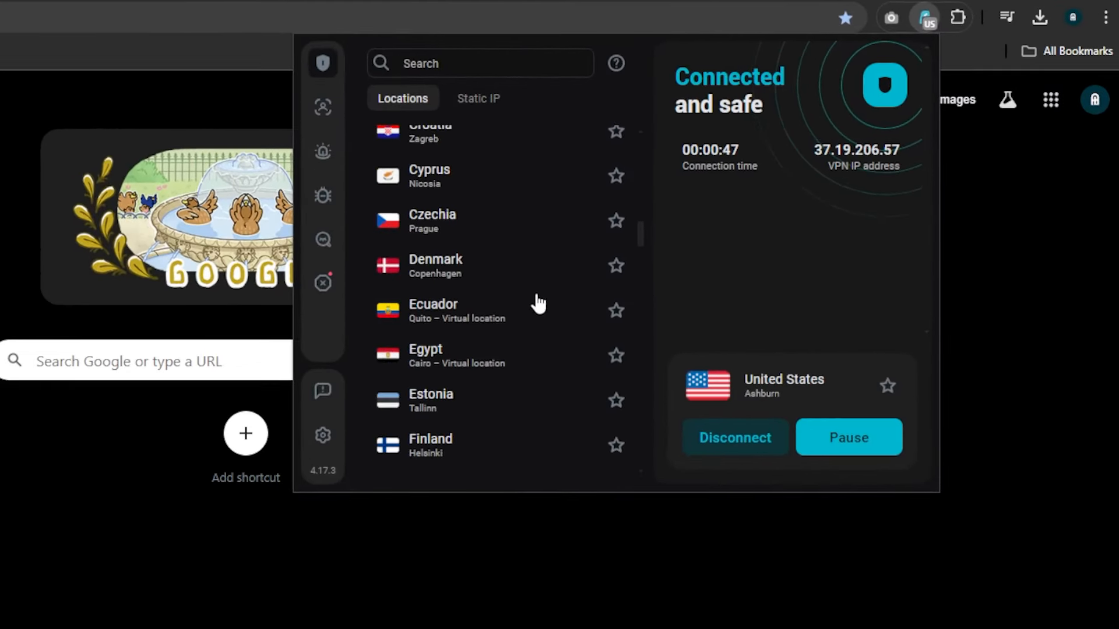
Toggle the CleanWeb ad blocker on in the Surfshark extension's settings.
scroll("down", 3)
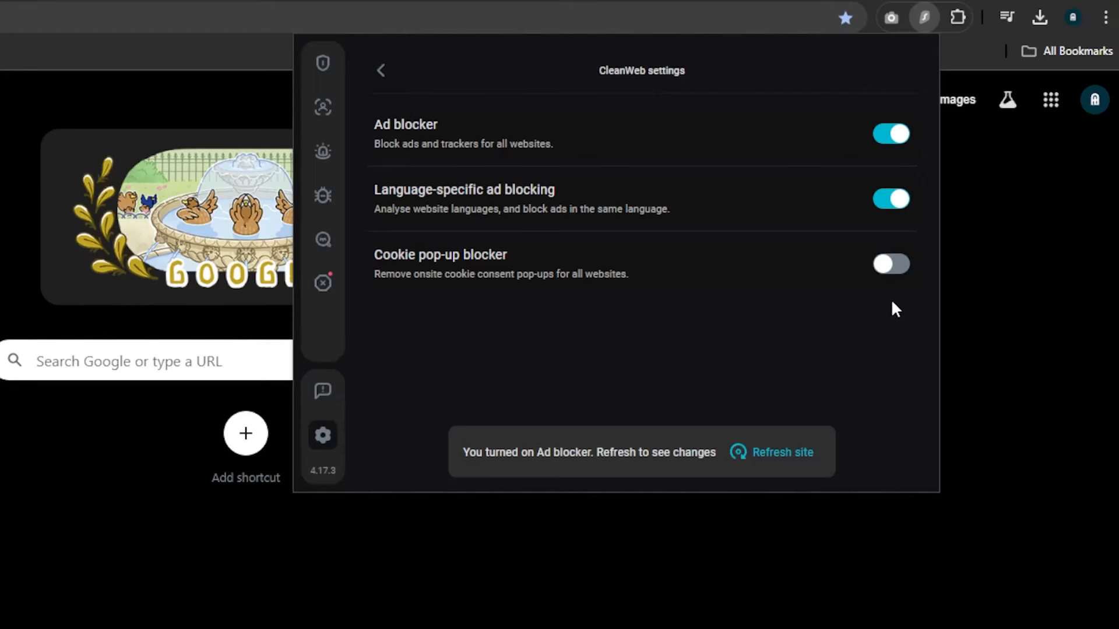
left_click(890, 264)
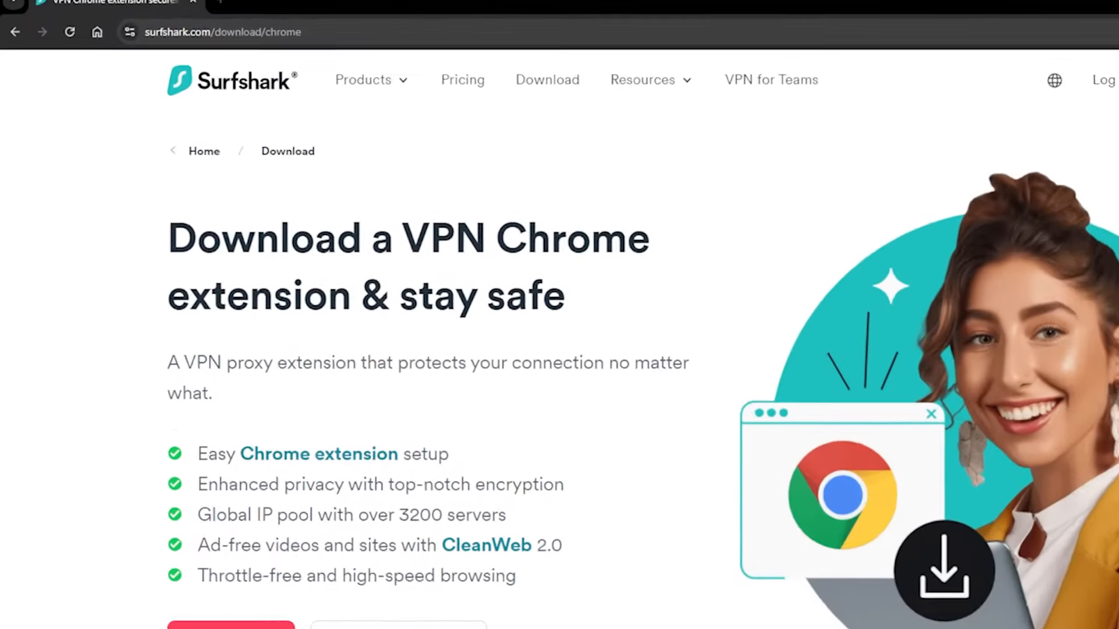
From surfshark.com/download/chrome, reach the Web Store listing and add the Surfshark VPN Extension.
left_click(285, 31)
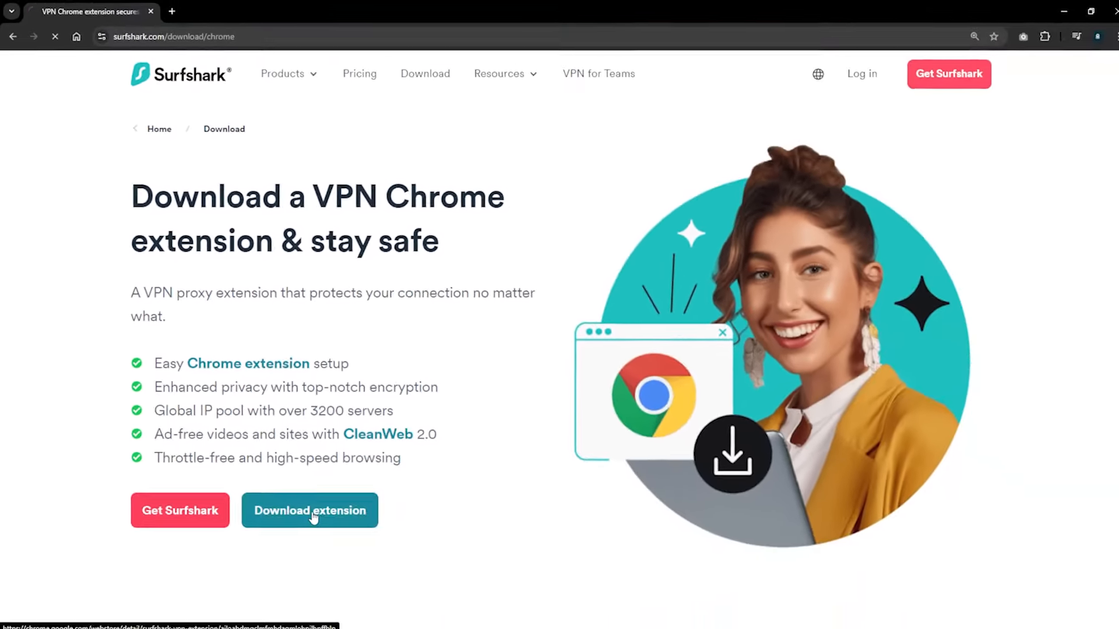
left_click(309, 510)
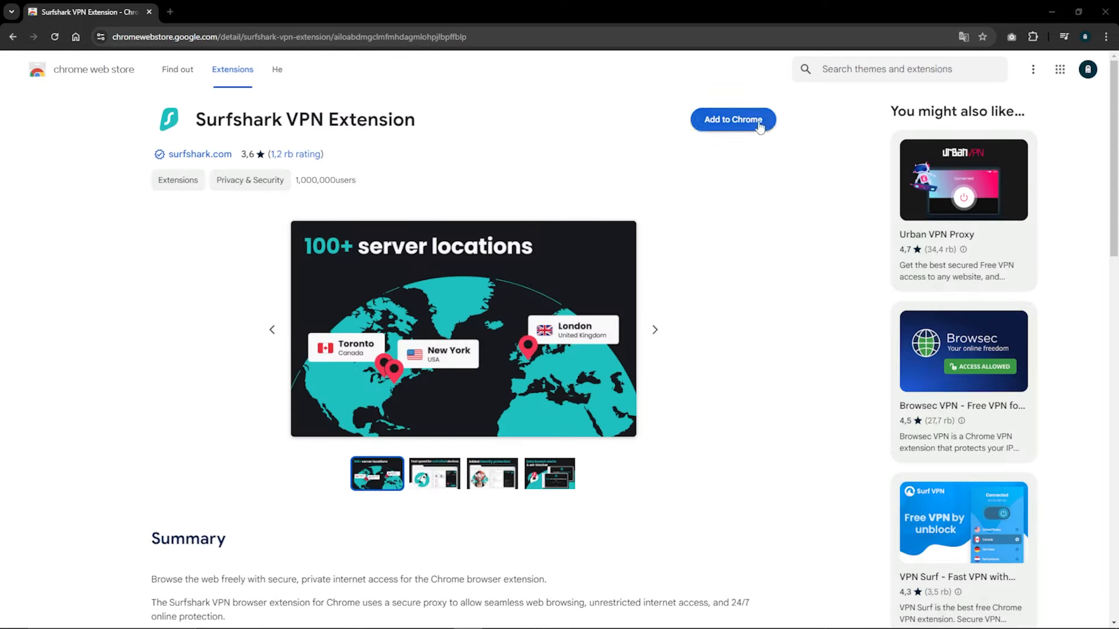
left_click(732, 119)
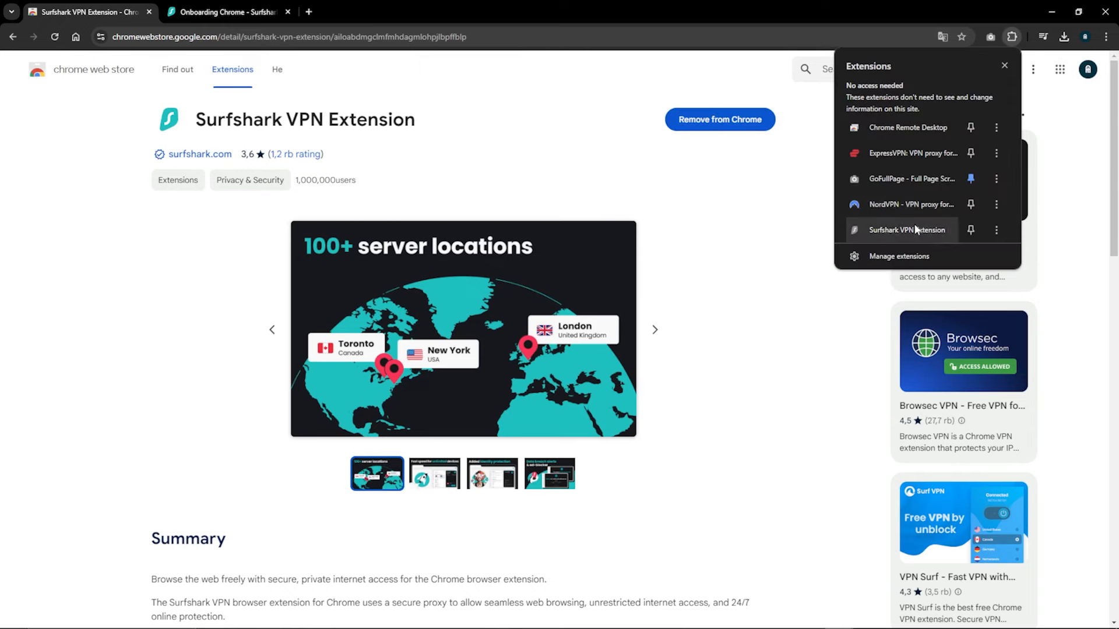
Enable language-specific ad blocking, the ad blocker and the cookie pop-up blocker in Surfshark's CleanWeb, and confirm.
left_click(904, 229)
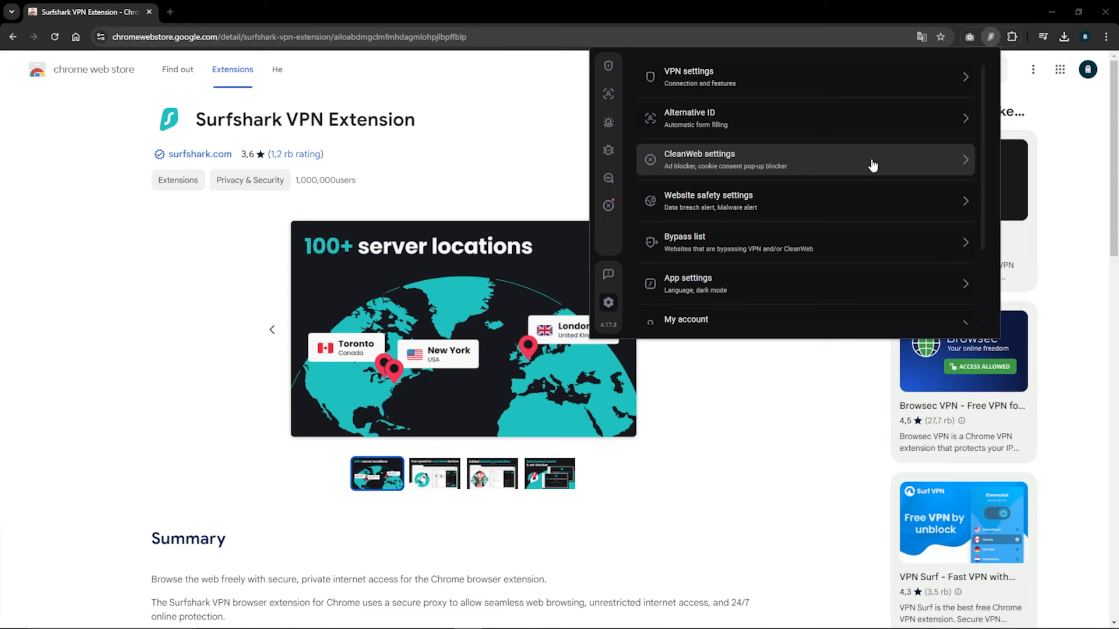
left_click(806, 160)
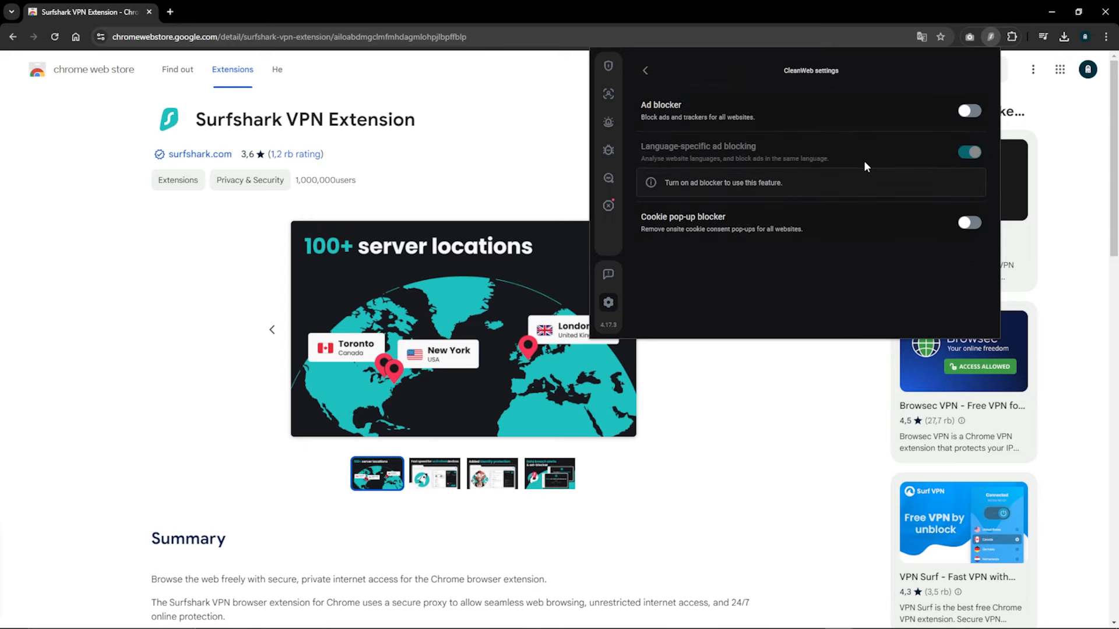
left_click(969, 111)
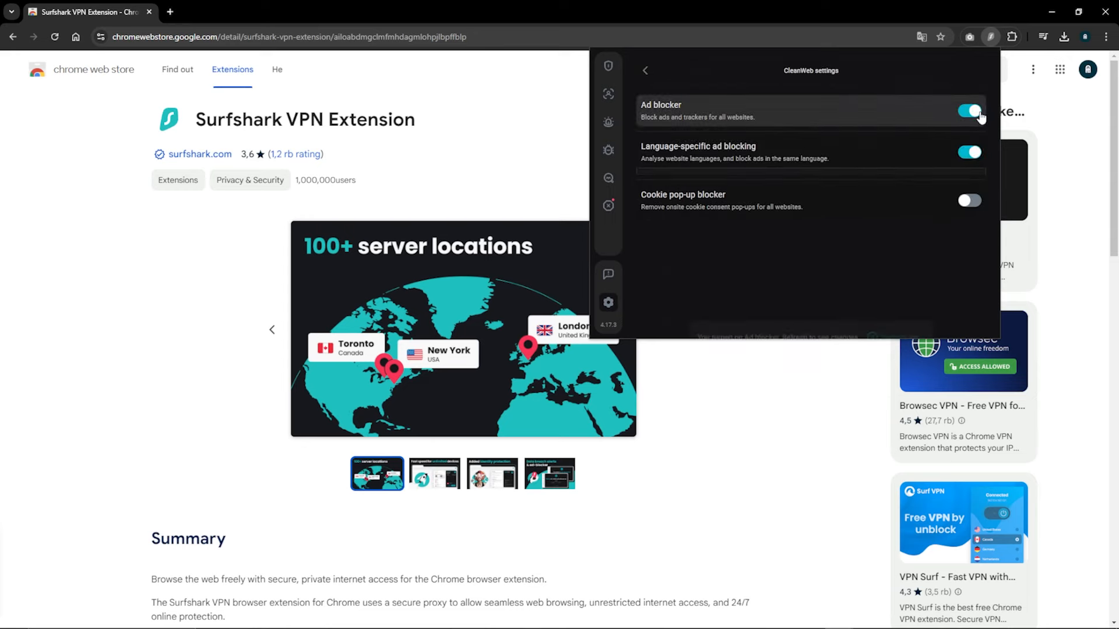
left_click(968, 199)
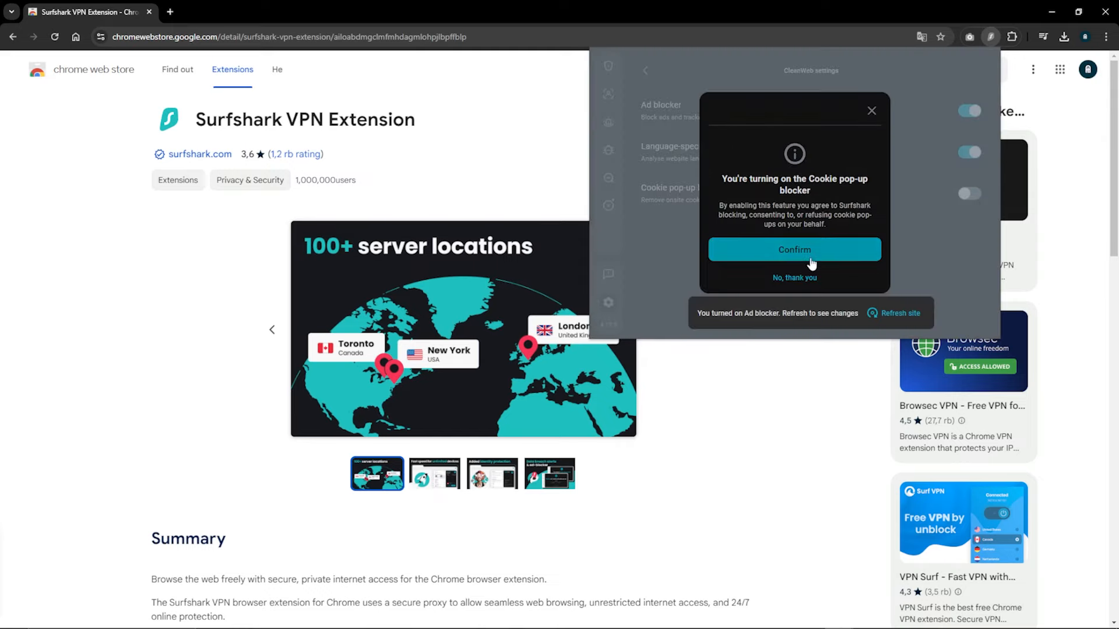
left_click(794, 249)
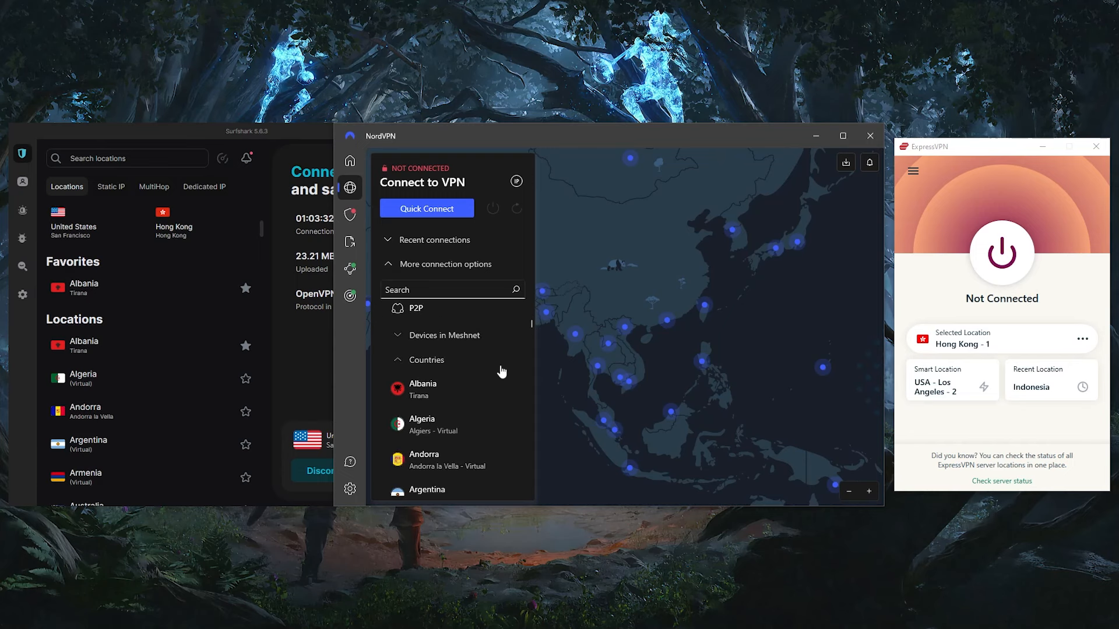
Scroll through NordVPN's Countries list in the desktop app.
scroll("down", 3)
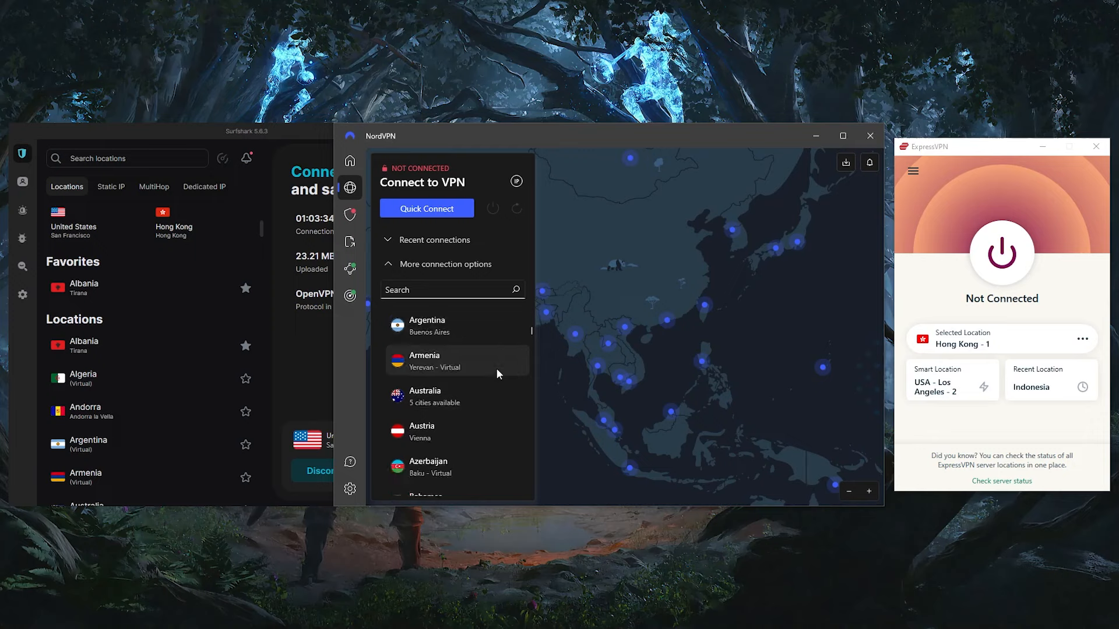
scroll("down", 3)
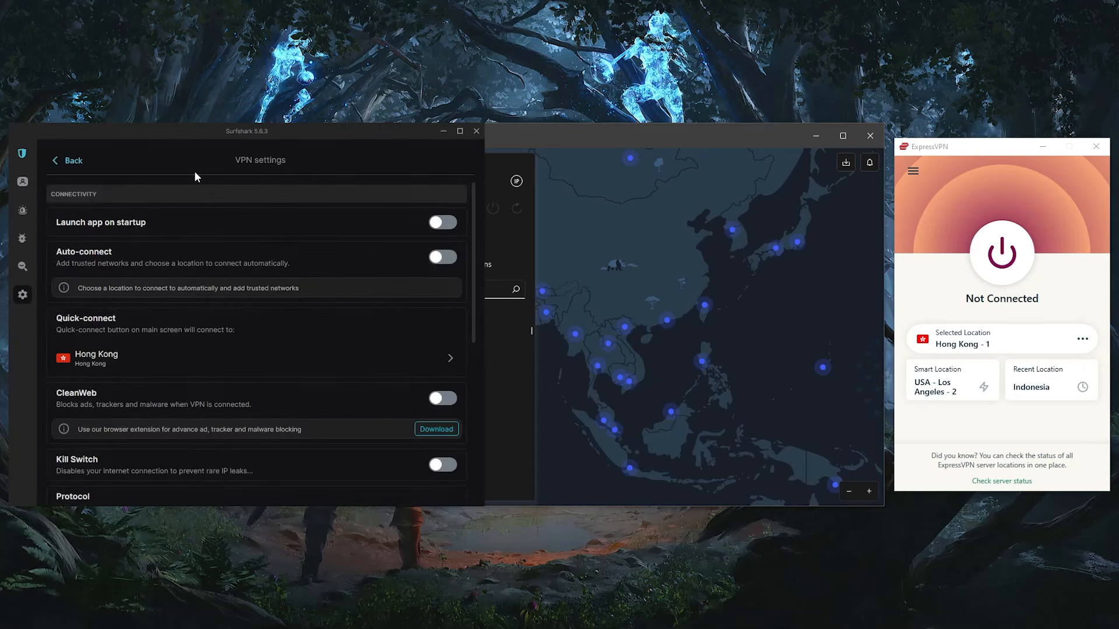
mouse_move(549, 162)
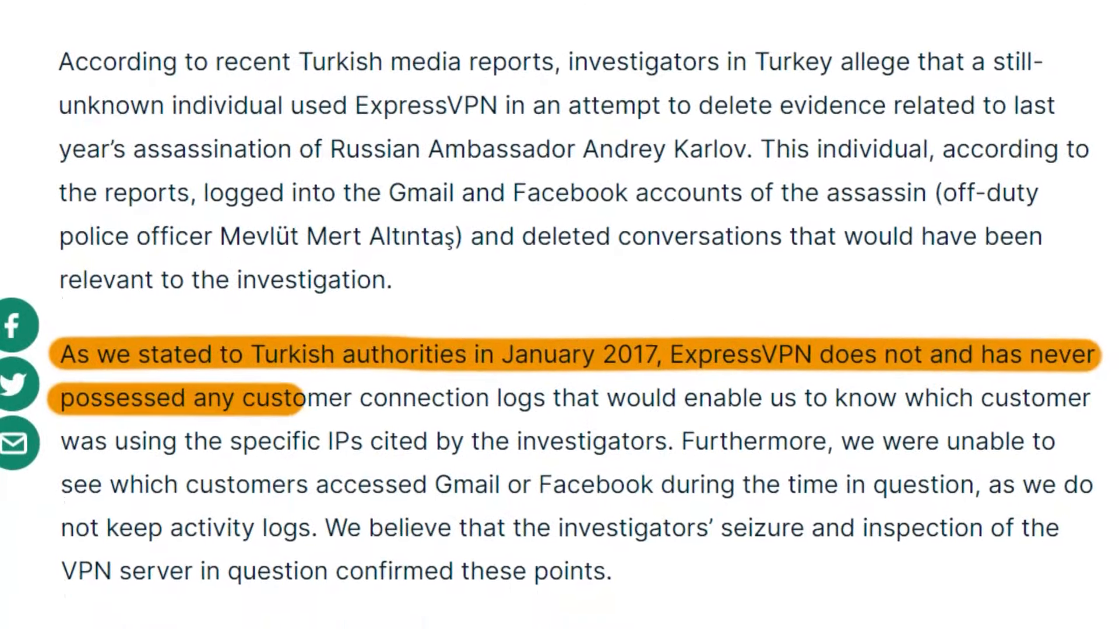
Scroll the ExpressVPN blog post to the paragraph about never keeping connection logs.
scroll("down", 3)
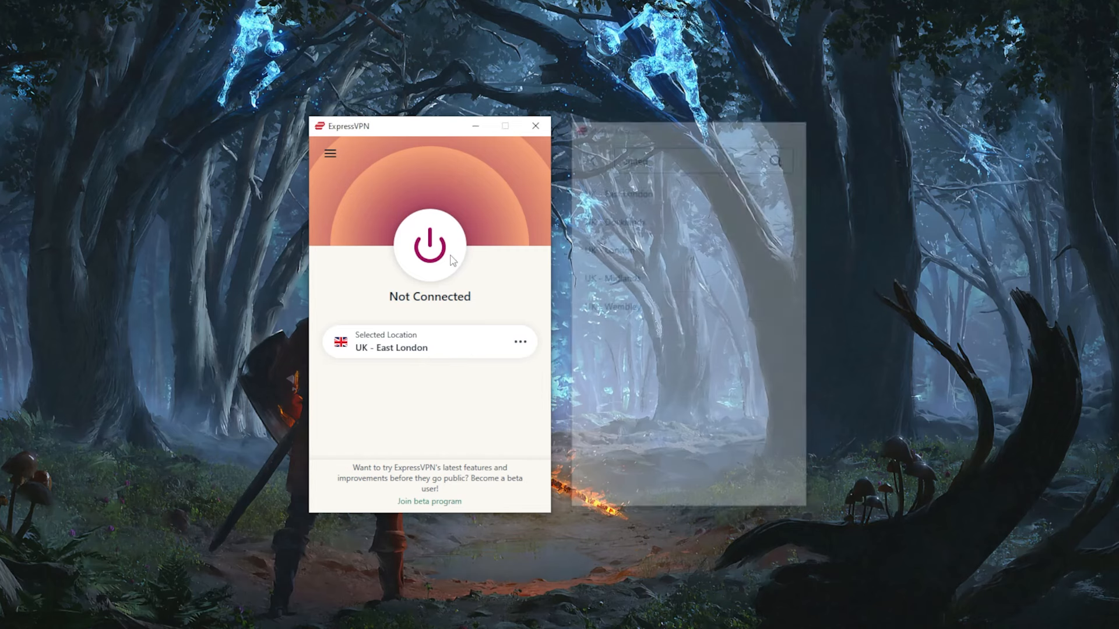
Connect ExpressVPN to UK - East London and bring up the Options Protocol choices from the main menu.
left_click(429, 246)
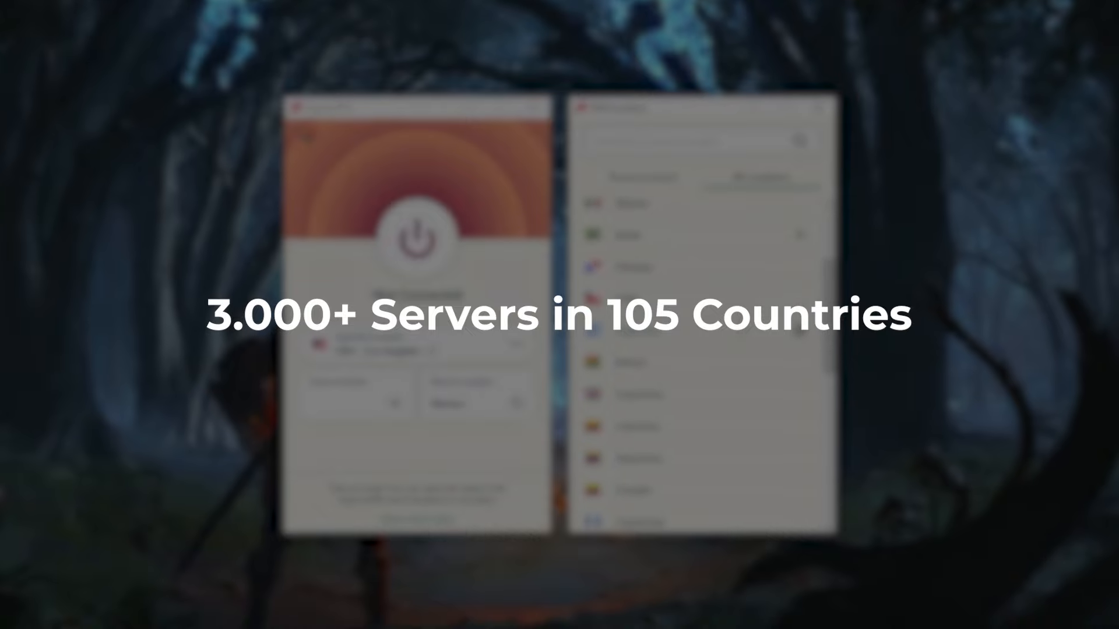
left_click(329, 154)
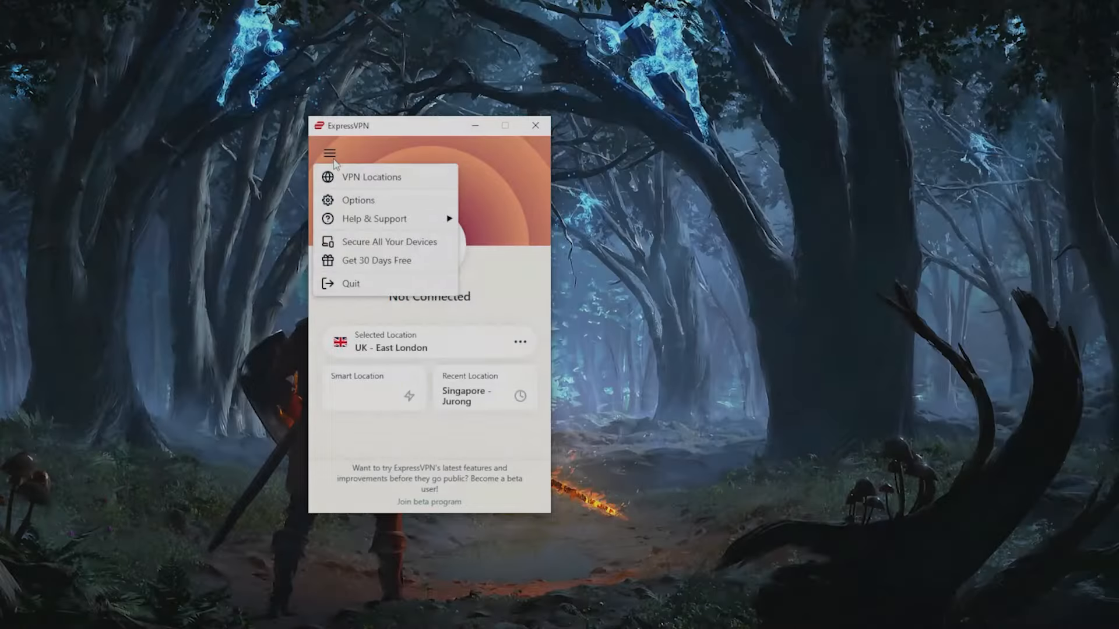
left_click(358, 199)
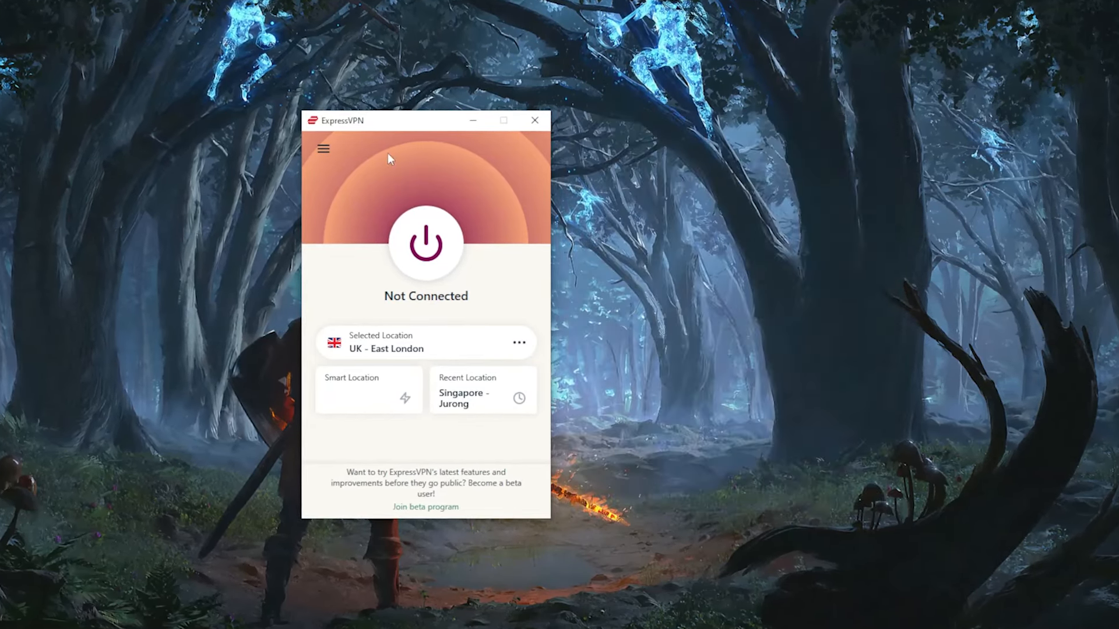
left_click(424, 243)
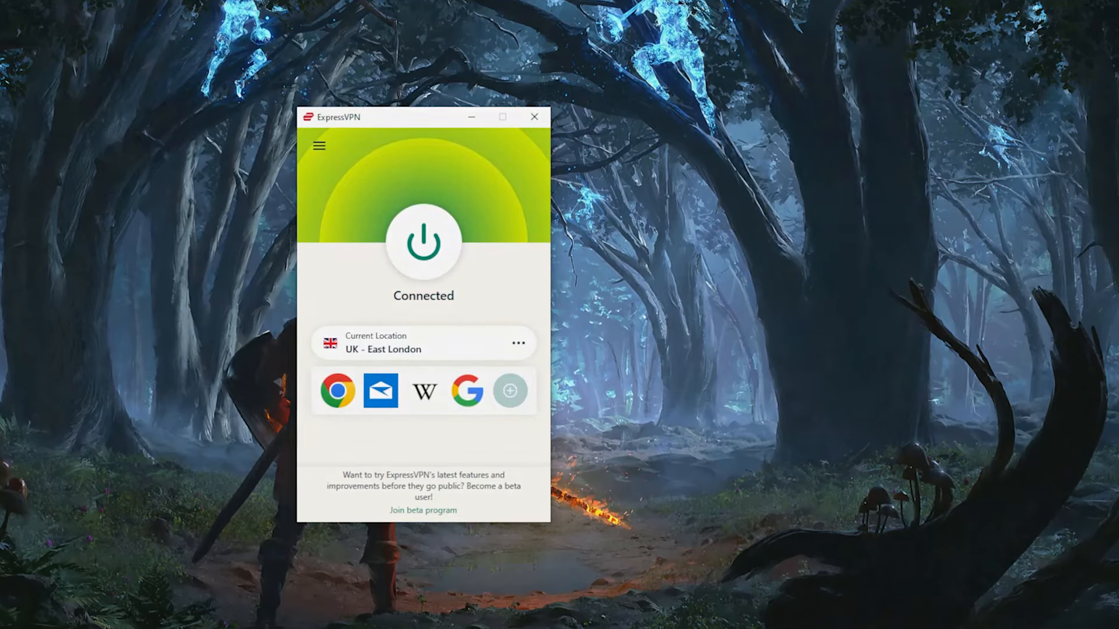
left_click(423, 343)
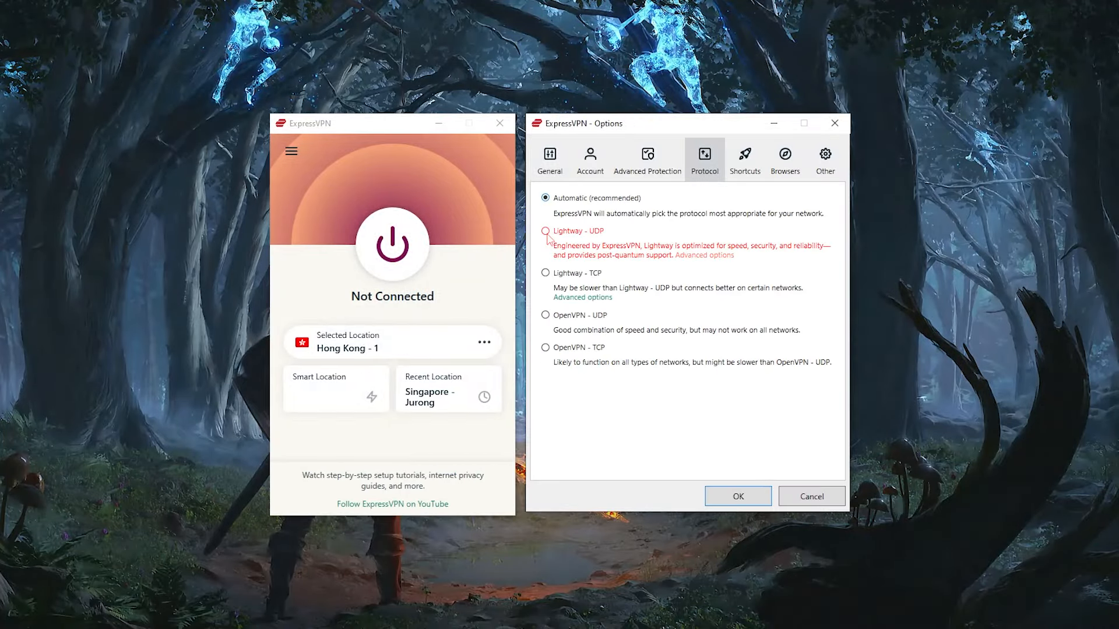
In General options, set split tunneling to only allow selected apps to use the VPN.
left_click(549, 158)
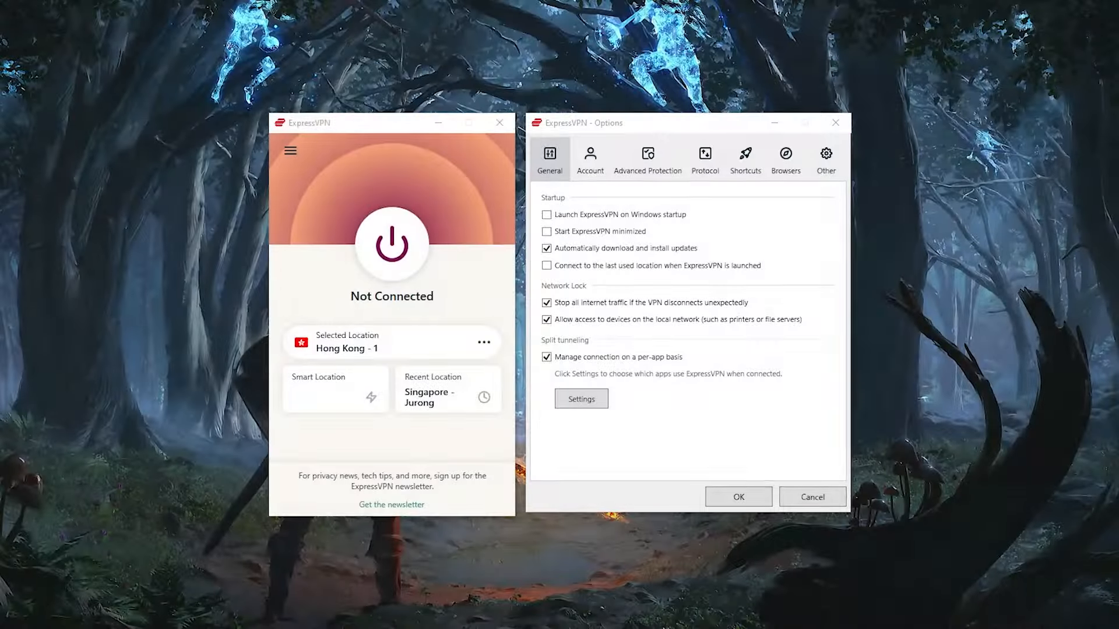
left_click(546, 357)
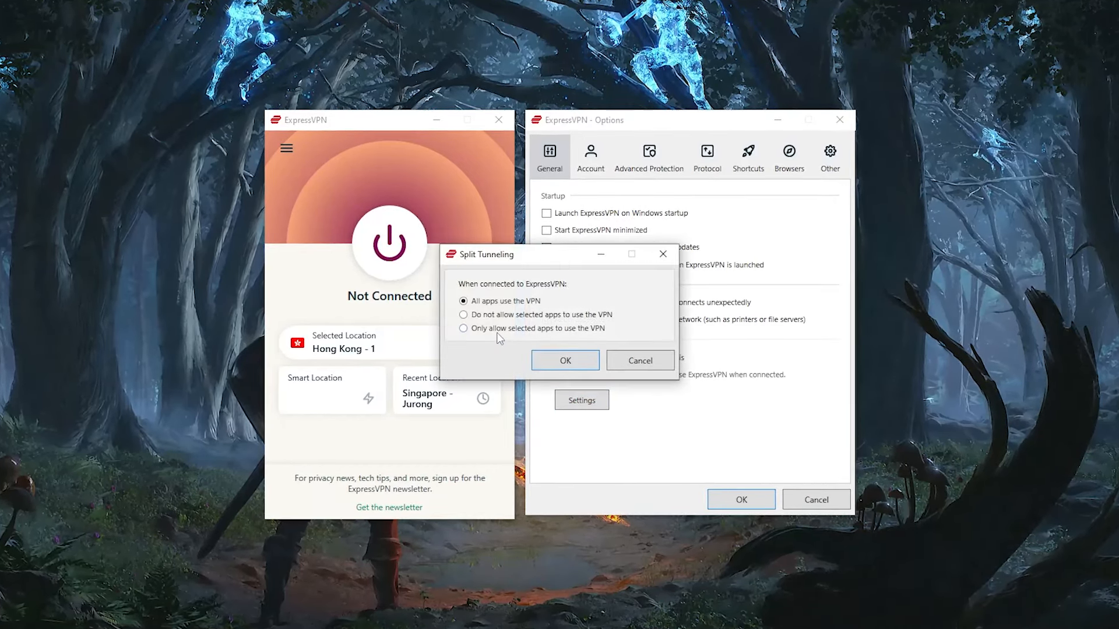
left_click(462, 329)
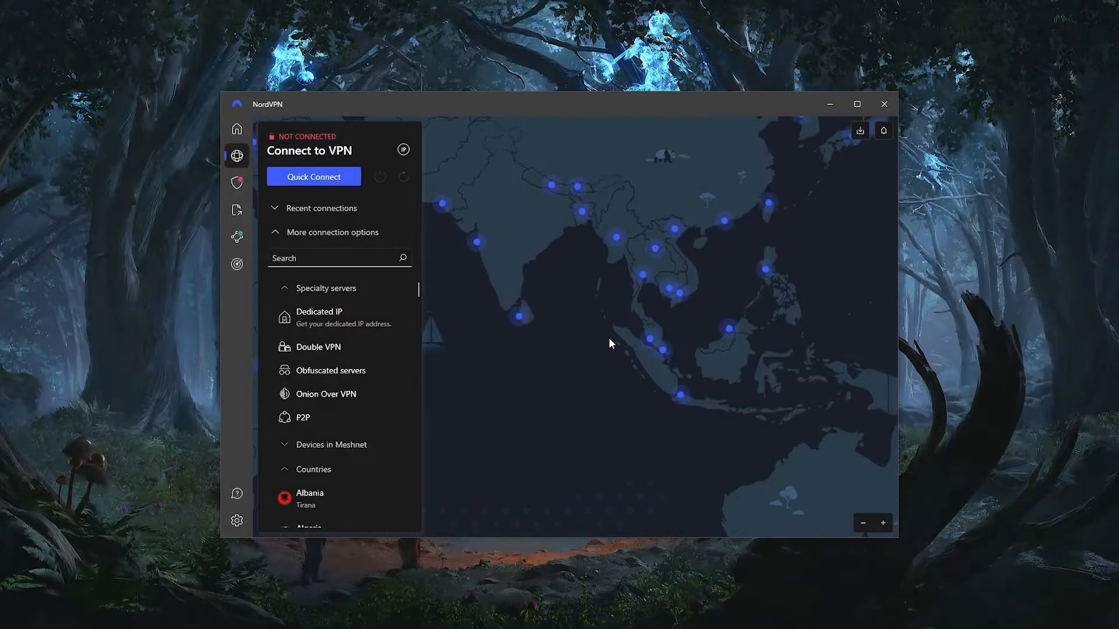
Review NordVPN's Kill Switch with App Kill Switch on, then the Threat Protection Pro overview.
left_click(237, 520)
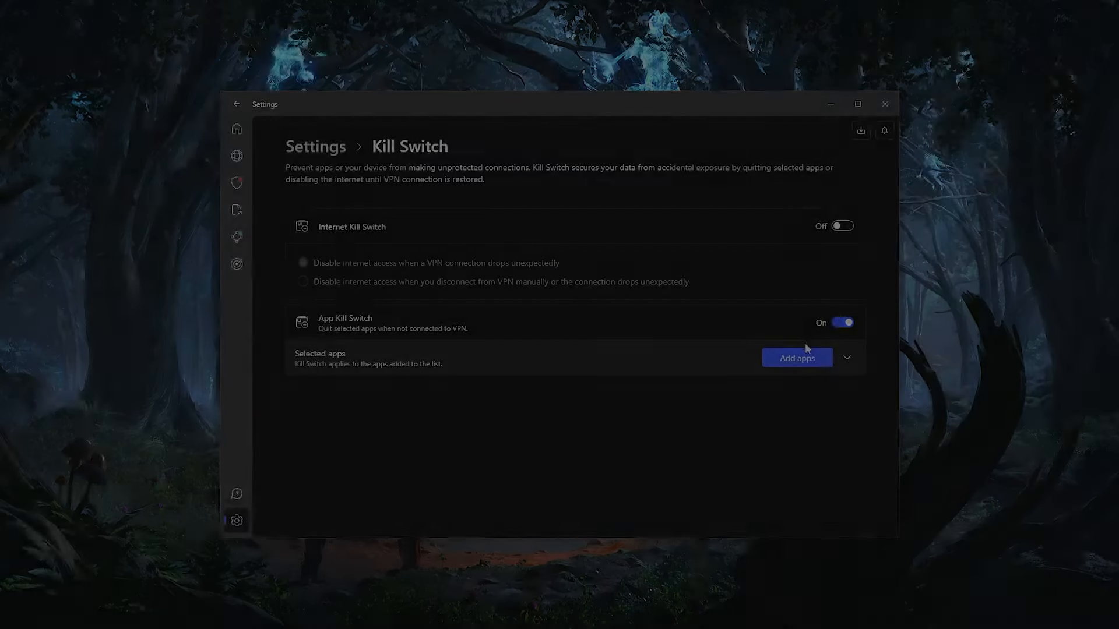
left_click(796, 358)
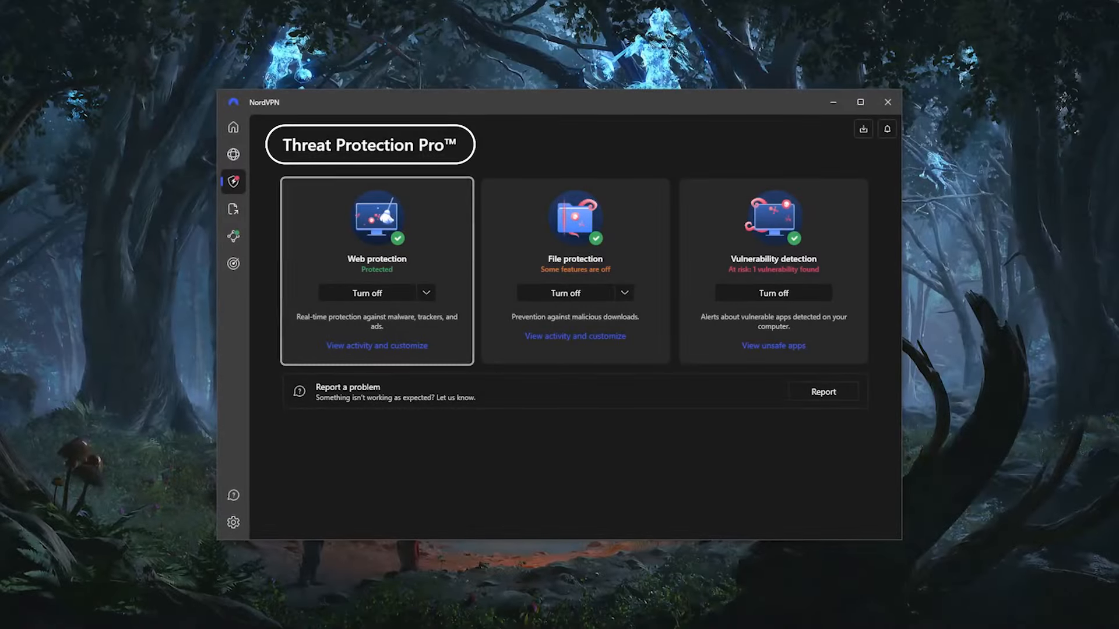
left_click(233, 153)
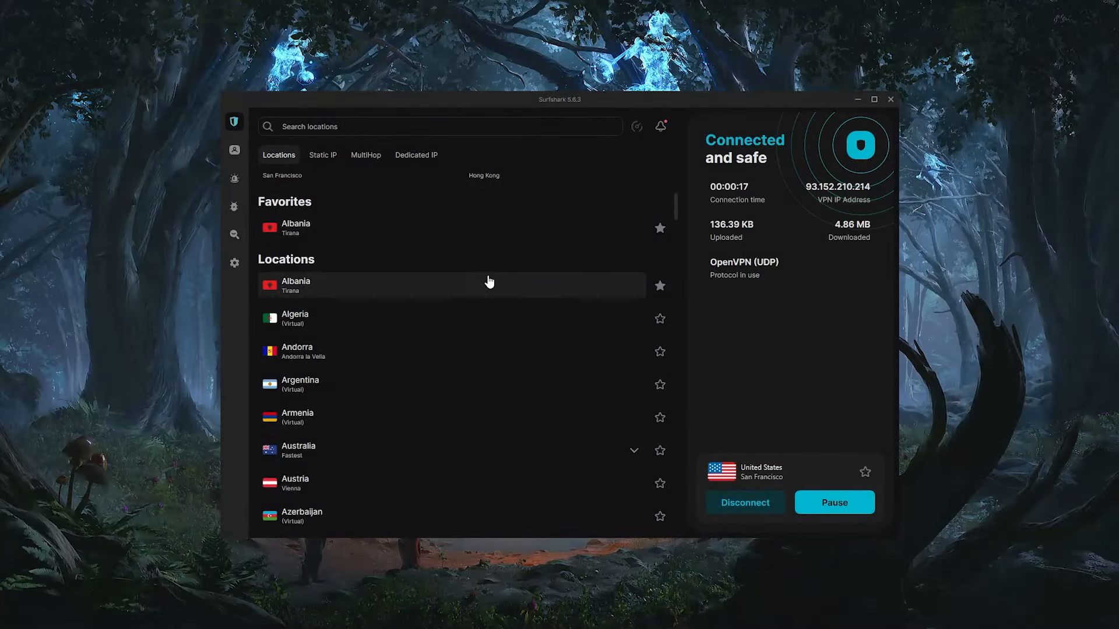
scroll("down", 3)
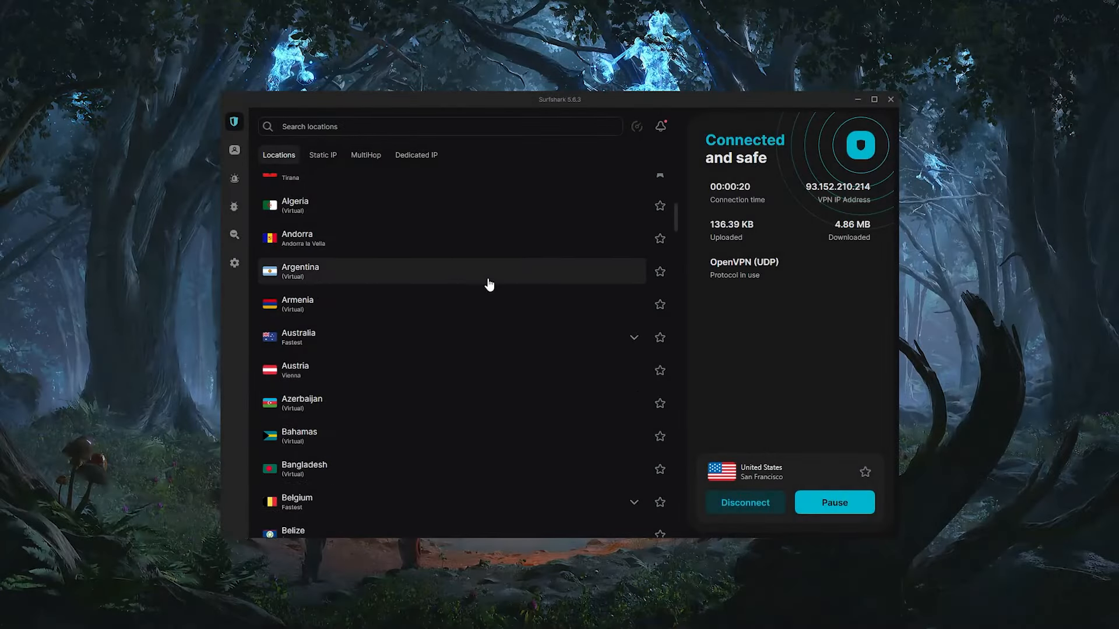
scroll("down", 3)
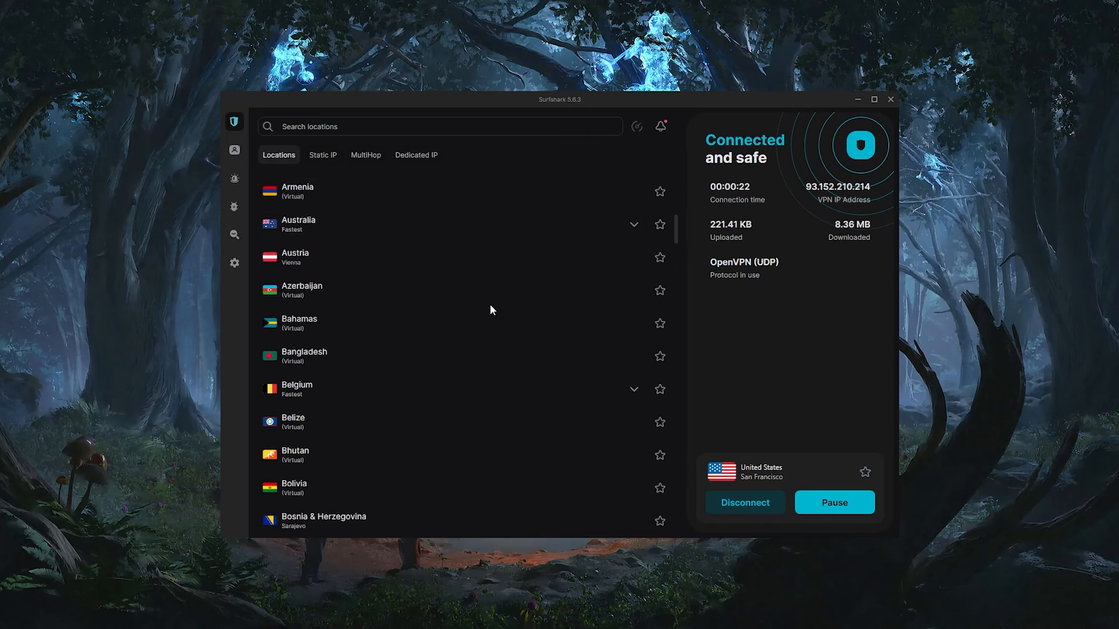
scroll("down", 3)
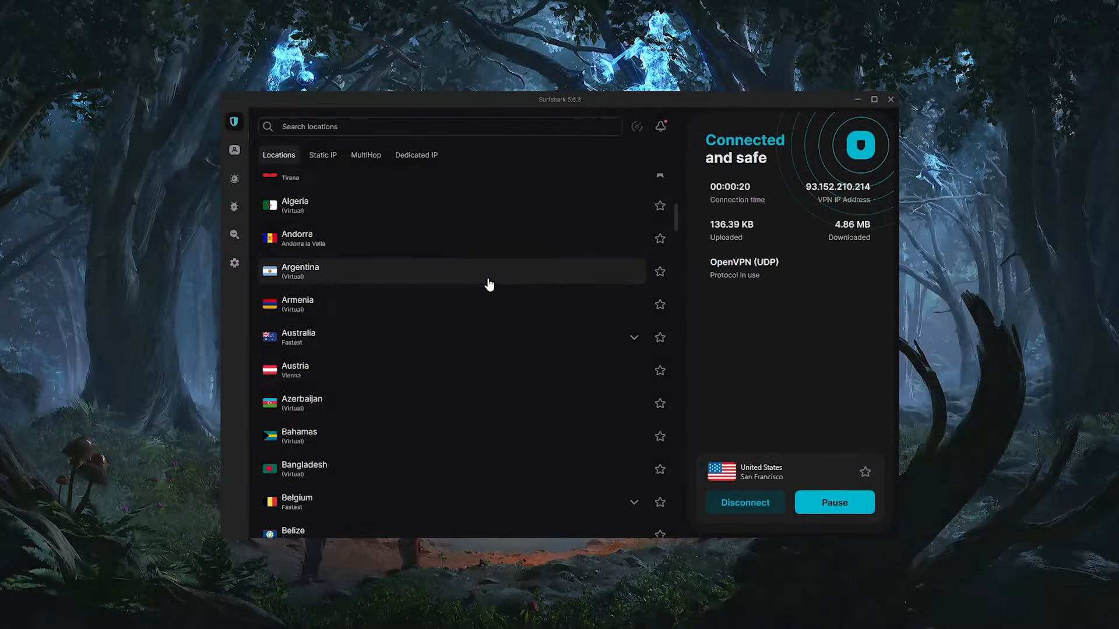
scroll("down", 3)
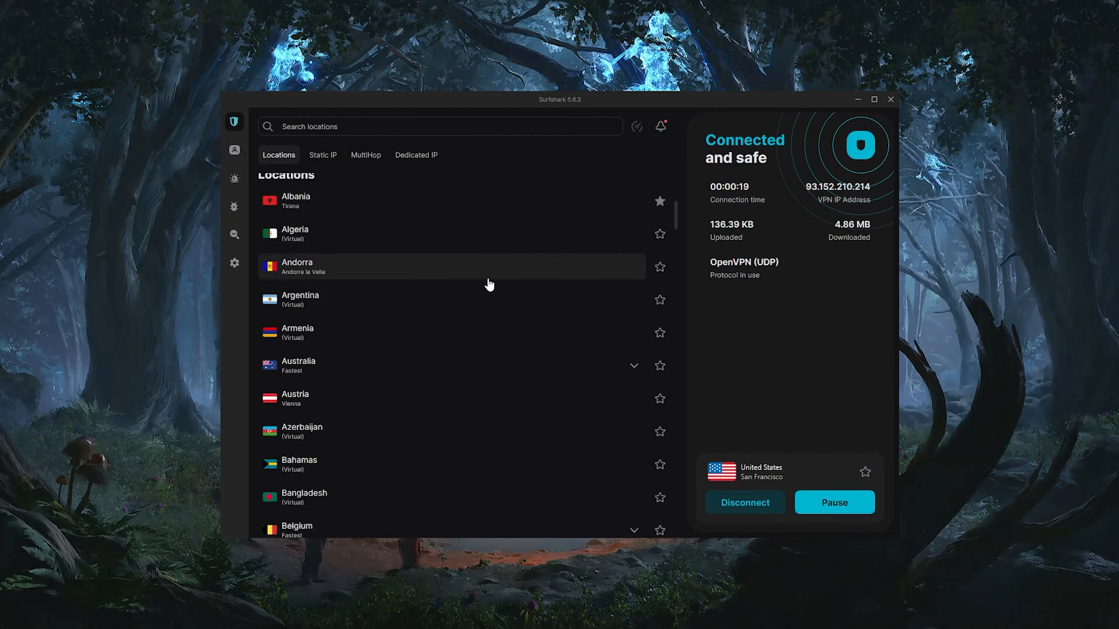
scroll("down", 3)
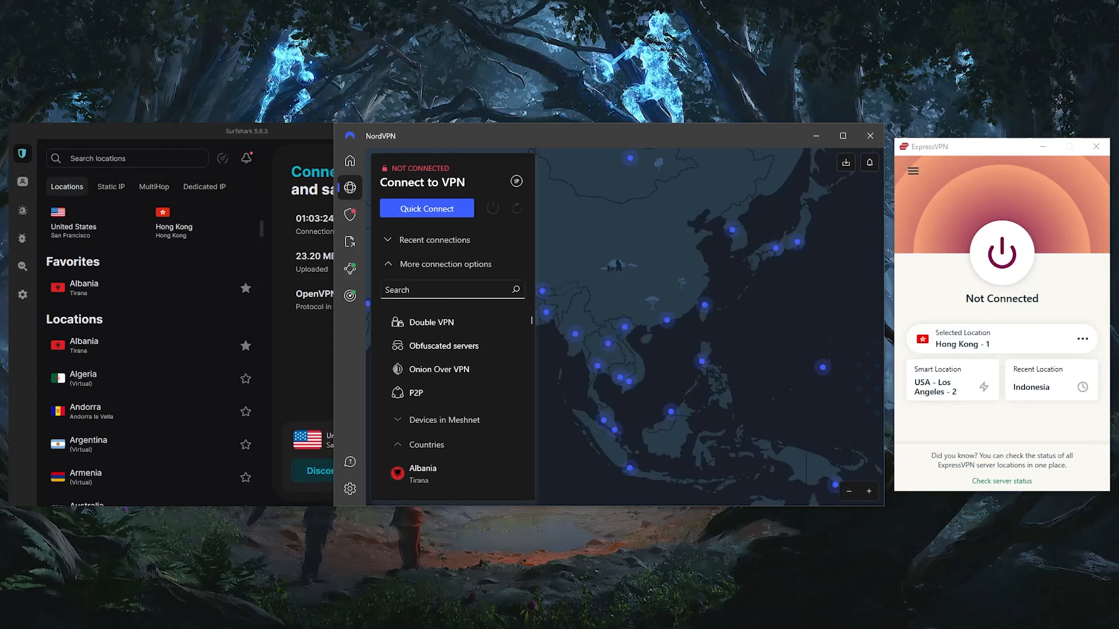
mouse_move(1042, 307)
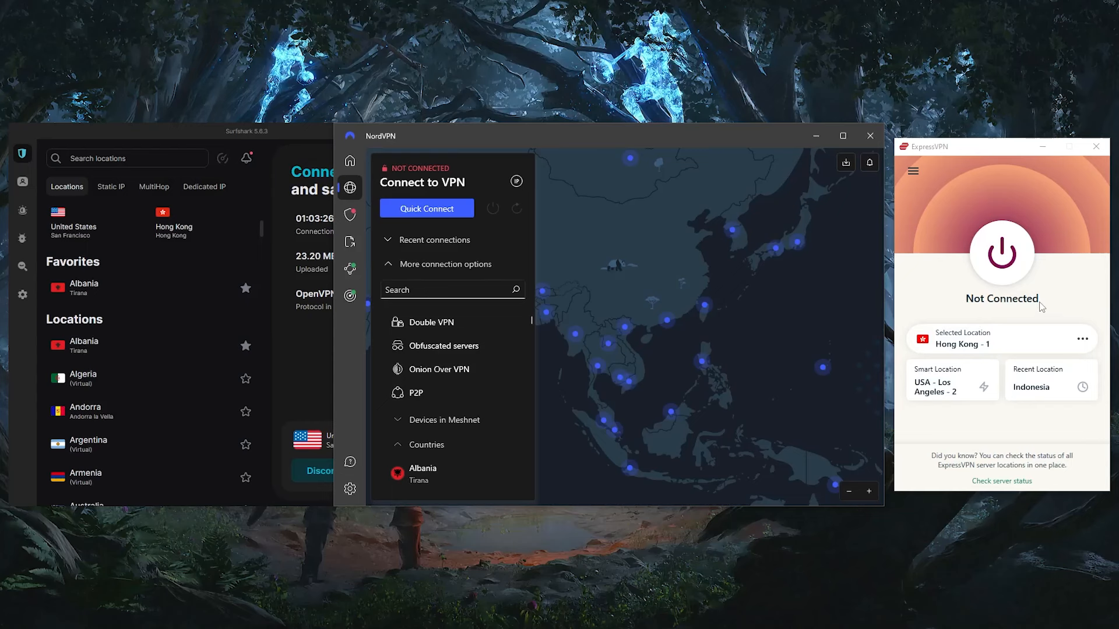